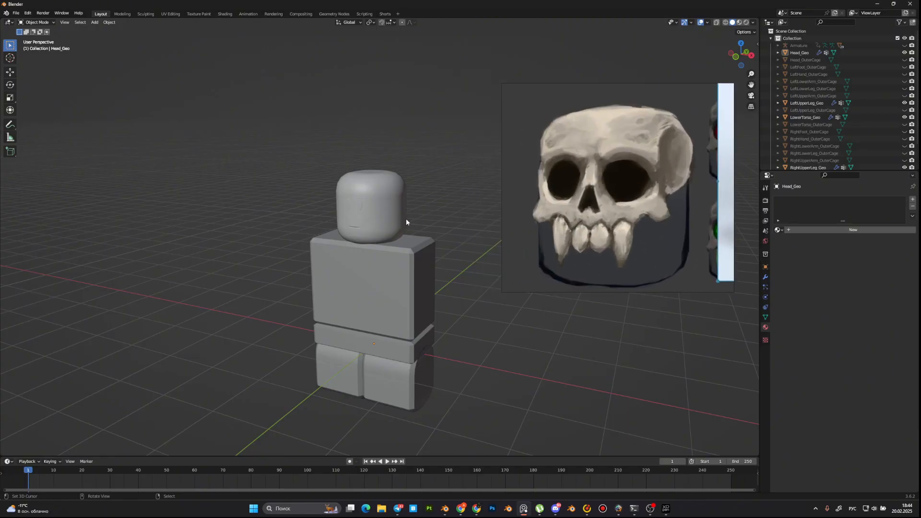
Step: Add a cube over the head and subdivide it into a smooth rounded blob for sculpting
{"action": "left_click", "coordinate": [365, 218]}
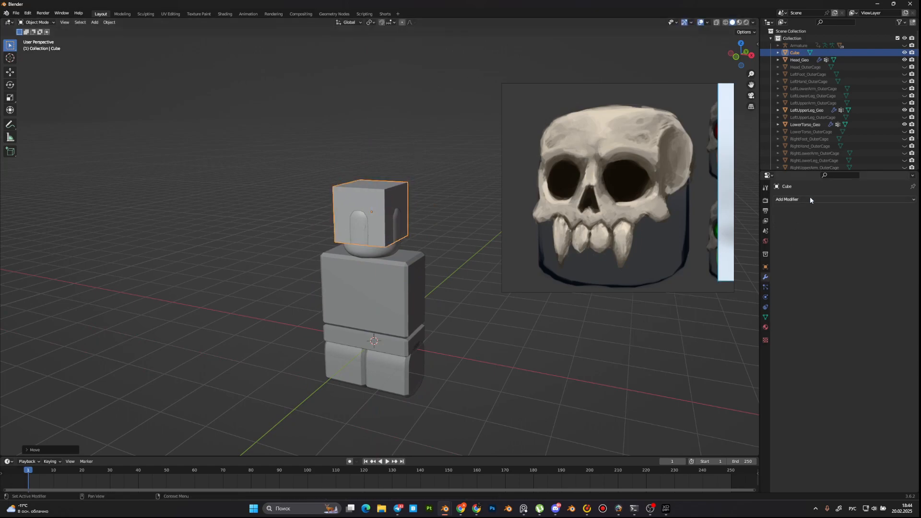
{"action": "left_click", "coordinate": [786, 199]}
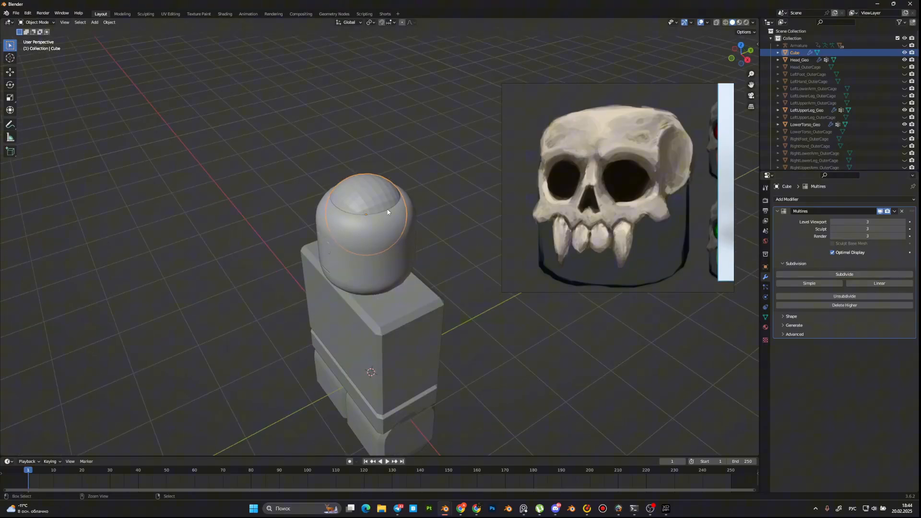
{"action": "left_click", "coordinate": [37, 22]}
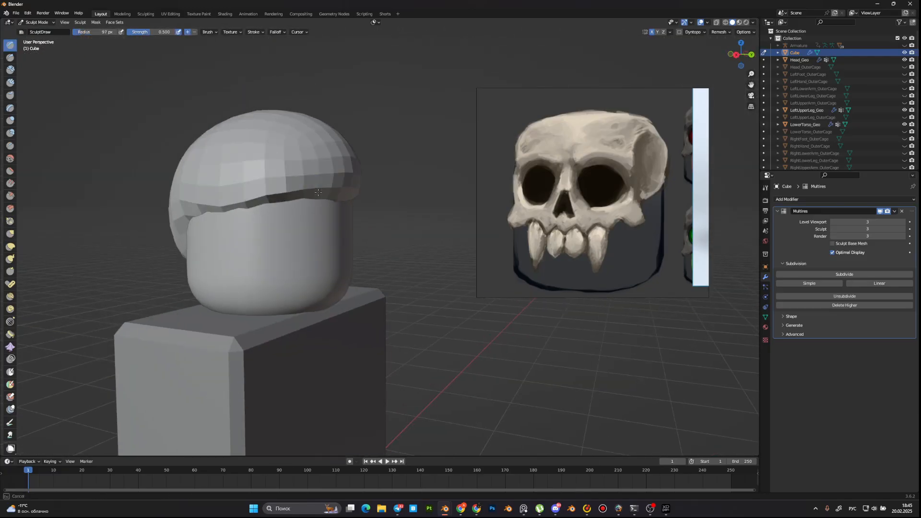
Step: Enter Sculpt Mode and carve eye sockets, a nasal cavity and teeth into the head mesh
{"action": "key", "text": "Tab"}
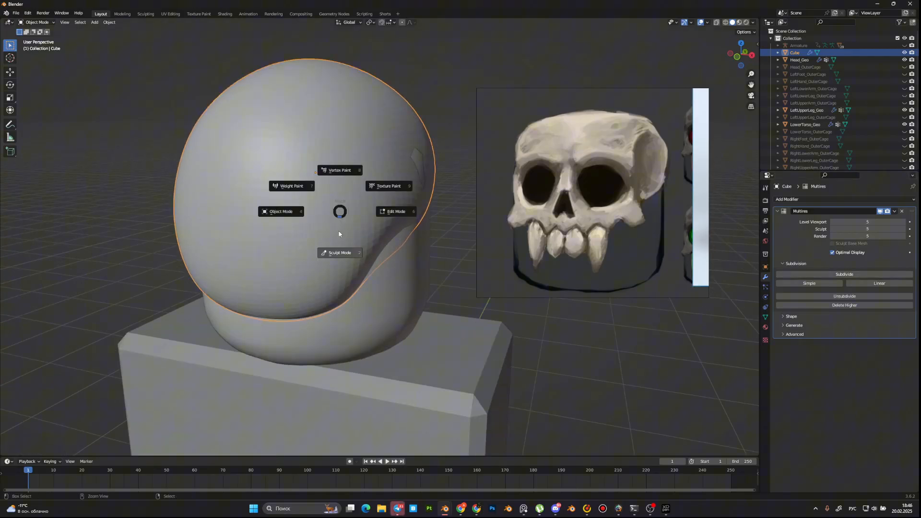
{"action": "left_click", "coordinate": [339, 253]}
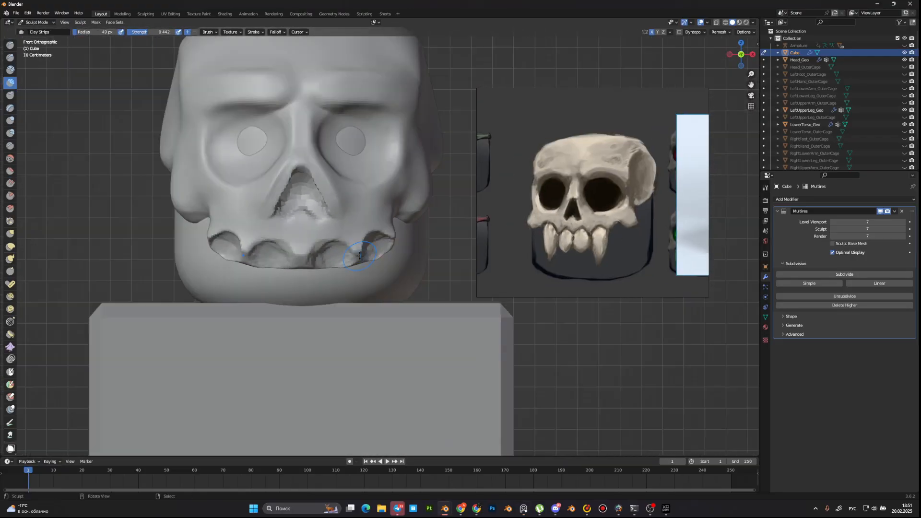
Step: Smooth a new cube with a Subdivision Surface modifier and tilt it into a fang under the jaw
{"action": "left_click", "coordinate": [786, 199]}
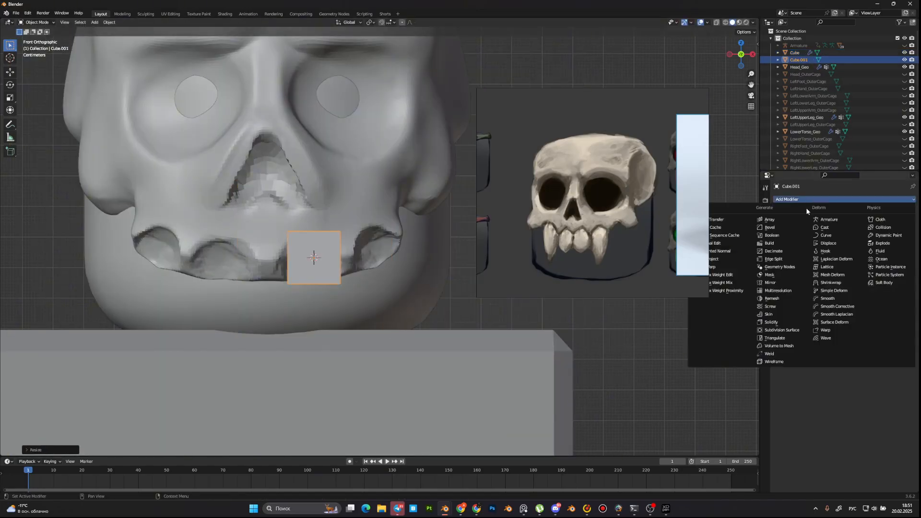
{"action": "left_click", "coordinate": [781, 329]}
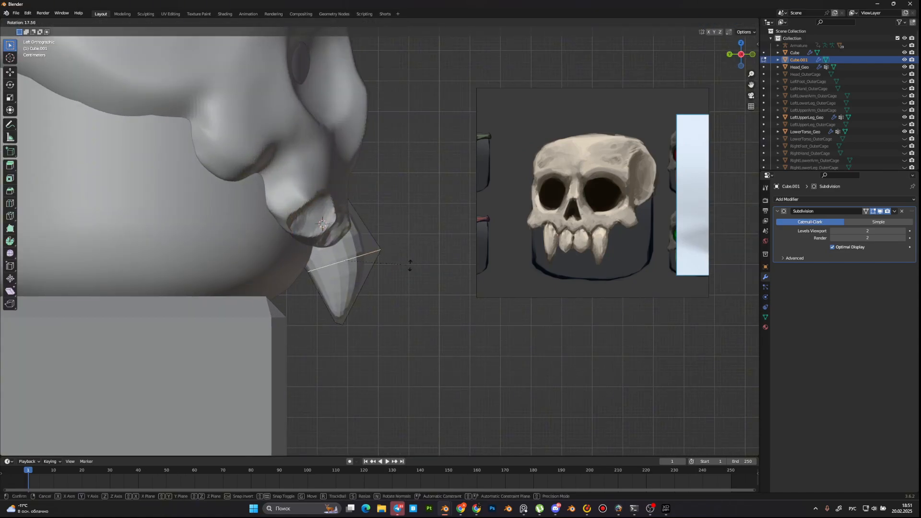
{"action": "left_click", "coordinate": [790, 199]}
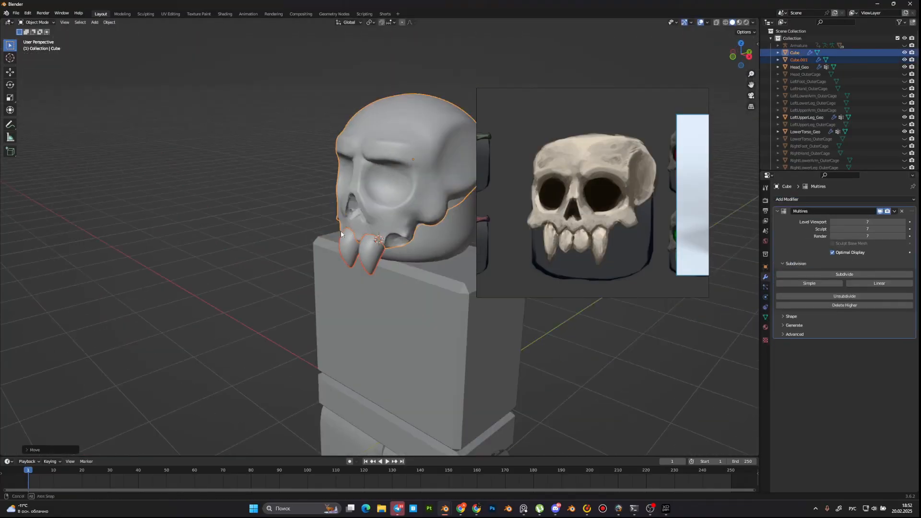
Step: Sculpt the skull's brow deeper and duplicate the fangs into a row of four
{"action": "key", "text": "shift+d"}
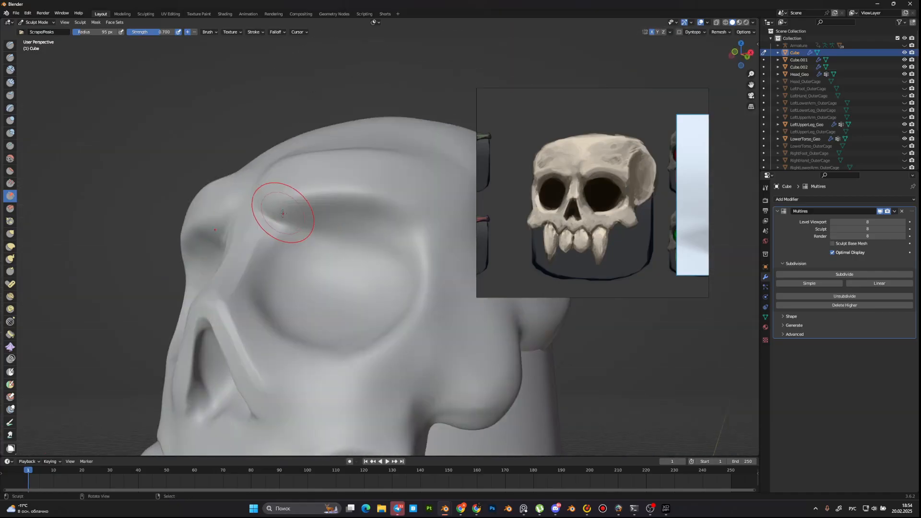
{"action": "left_click_drag", "start_coordinate": [282, 211], "coordinate": [405, 203]}
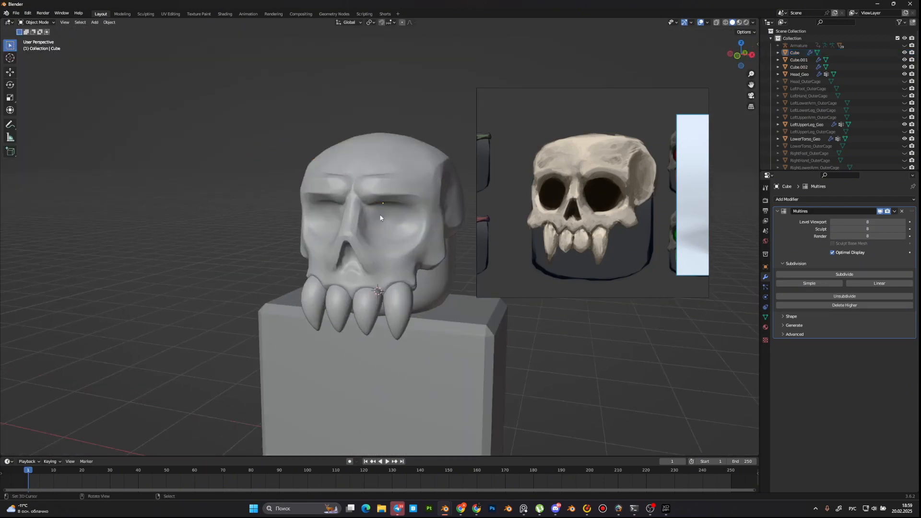
Step: Sharpen and pull the nasal cavity edges with sculpt brushes, then return to Object Mode for the fangs
{"action": "left_click", "coordinate": [35, 22]}
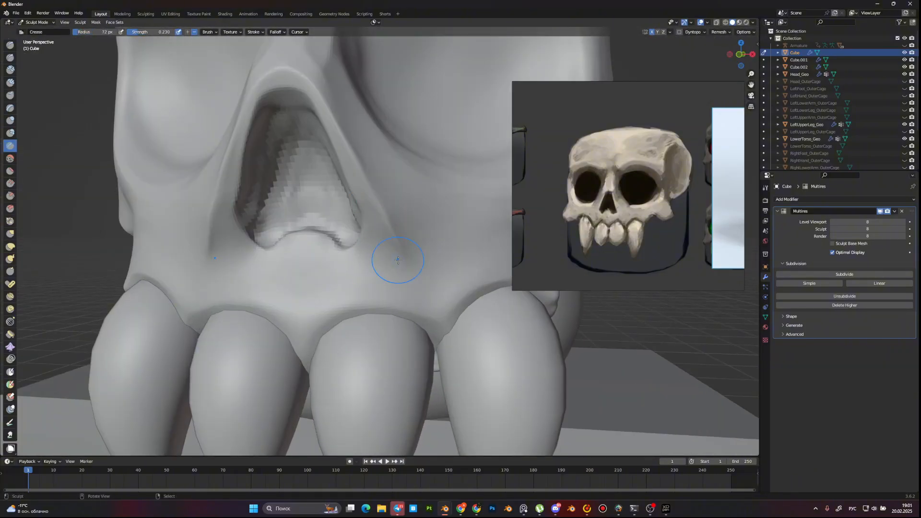
{"action": "key", "text": "Tab"}
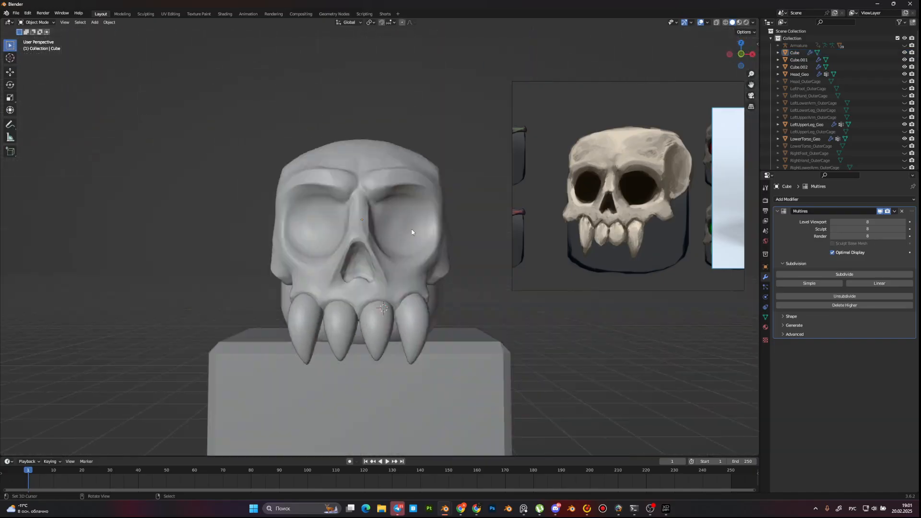
{"action": "left_click", "coordinate": [37, 22]}
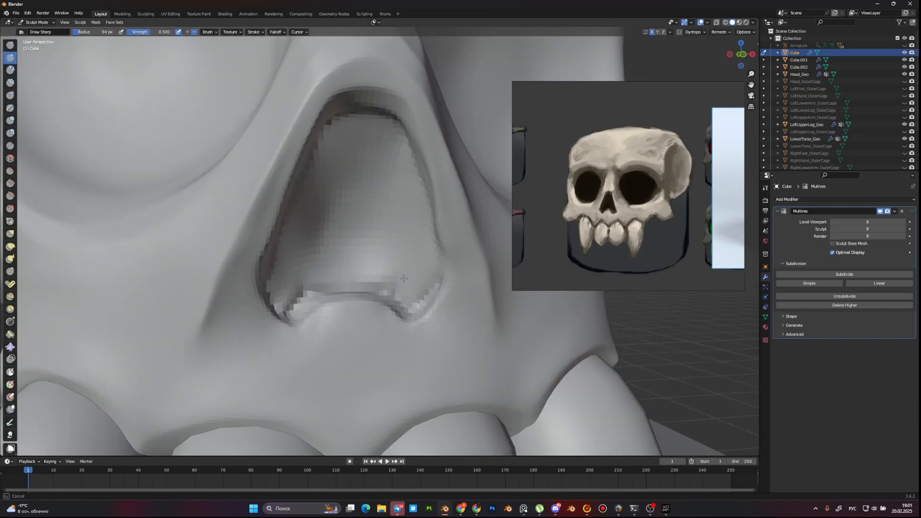
{"action": "key", "text": "Tab"}
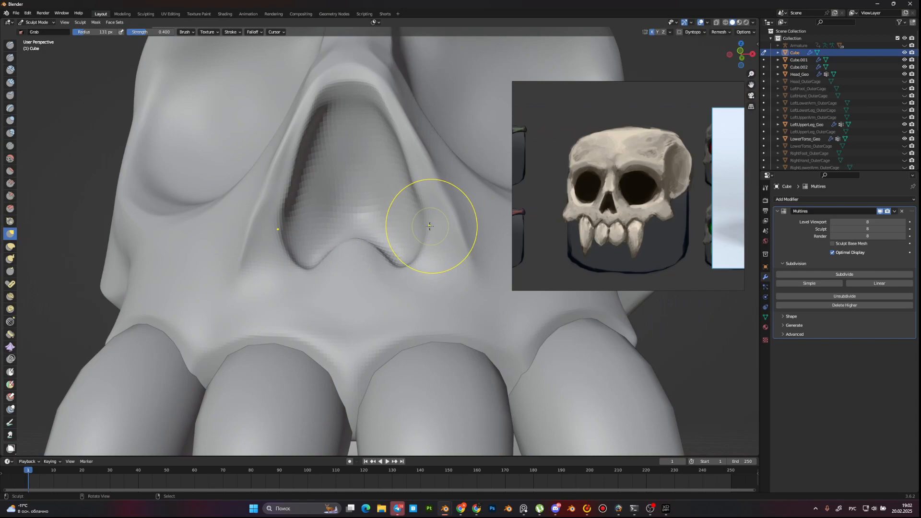
{"action": "key", "text": "Tab"}
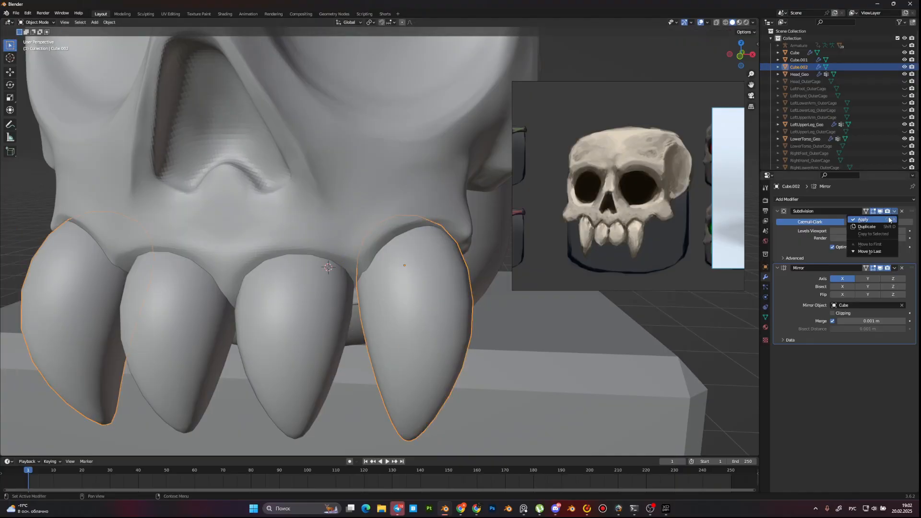
Step: Apply the Subdivision modifier so the fangs' smoothing becomes permanent geometry
{"action": "left_click", "coordinate": [863, 219]}
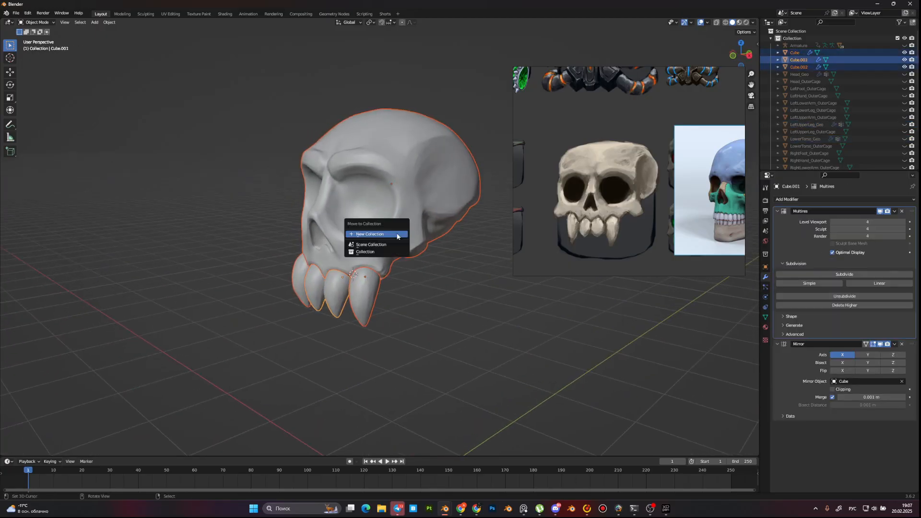
Step: Create a high_poly collection for the skull pieces and a Low_poly collection holding a duplicate set
{"action": "left_click", "coordinate": [369, 234]}
{"action": "type", "text": "Nigh"}
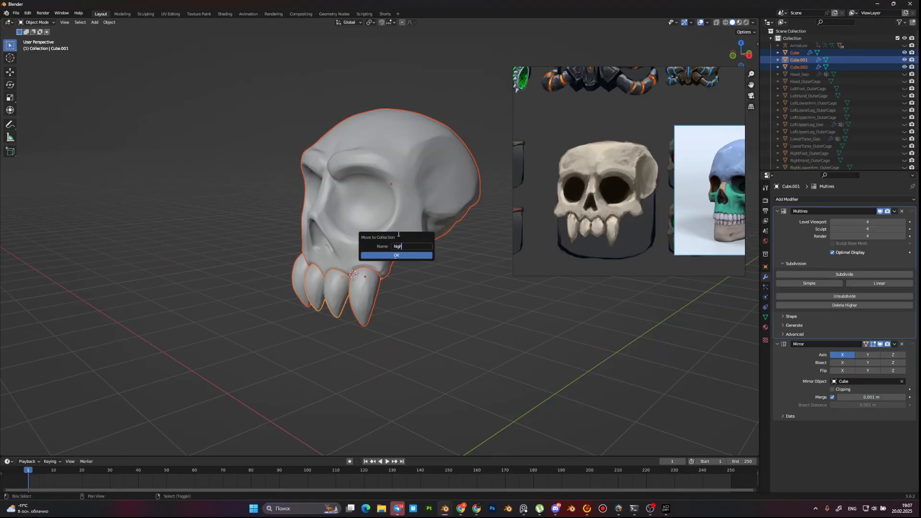
{"action": "type", "text": "_poly"}
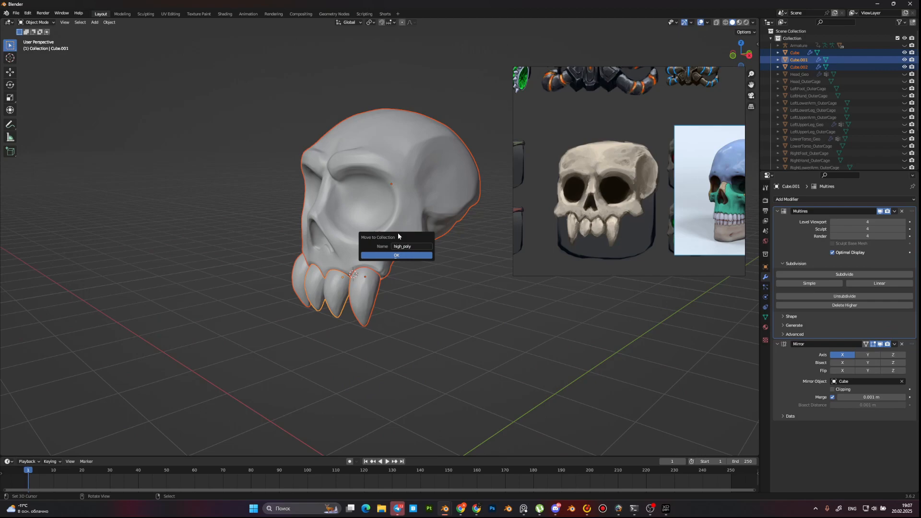
{"action": "left_click", "coordinate": [396, 256]}
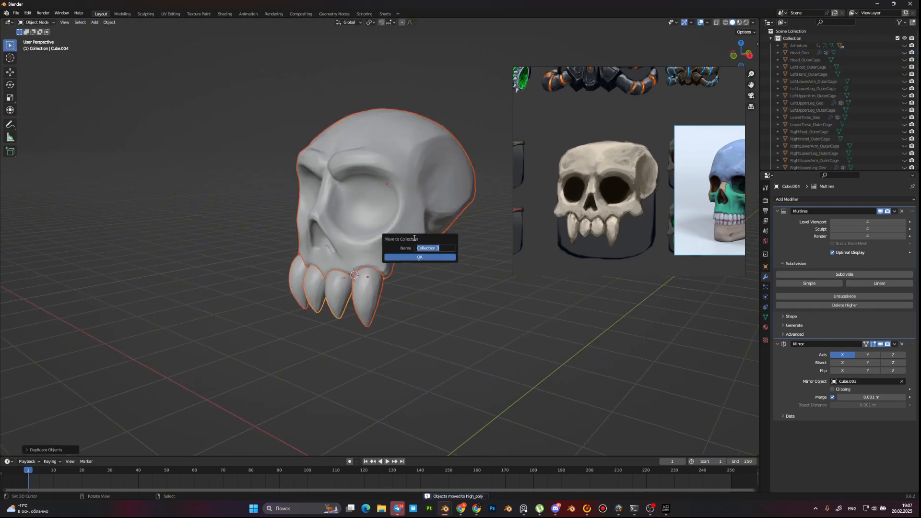
{"action": "type", "text": "Low_poly"}
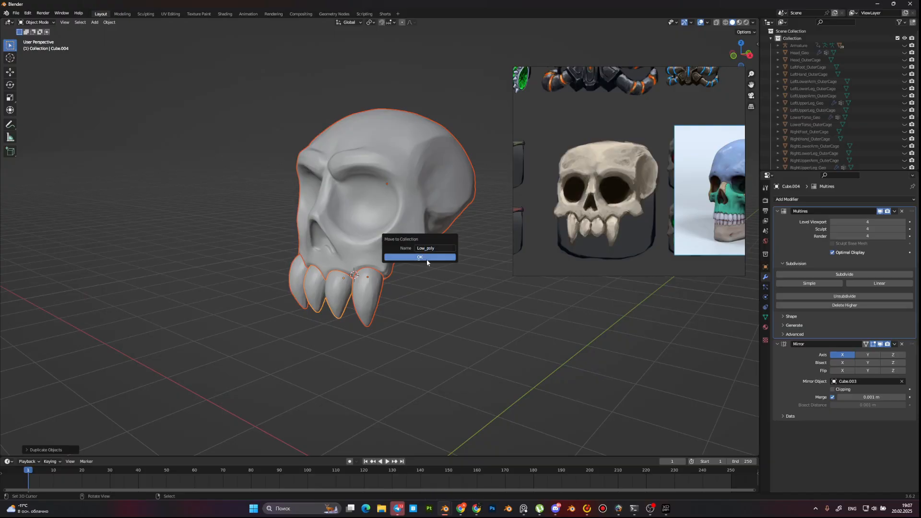
{"action": "left_click", "coordinate": [419, 257]}
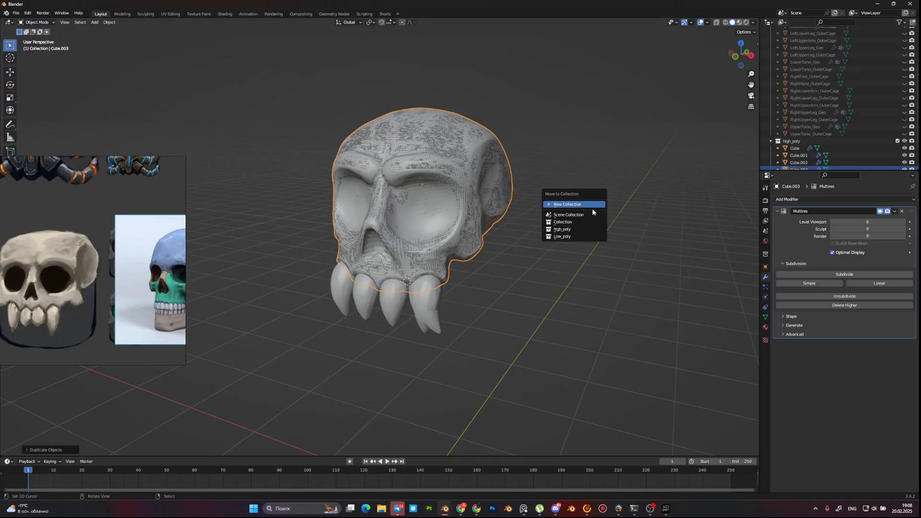
{"action": "left_click", "coordinate": [561, 236]}
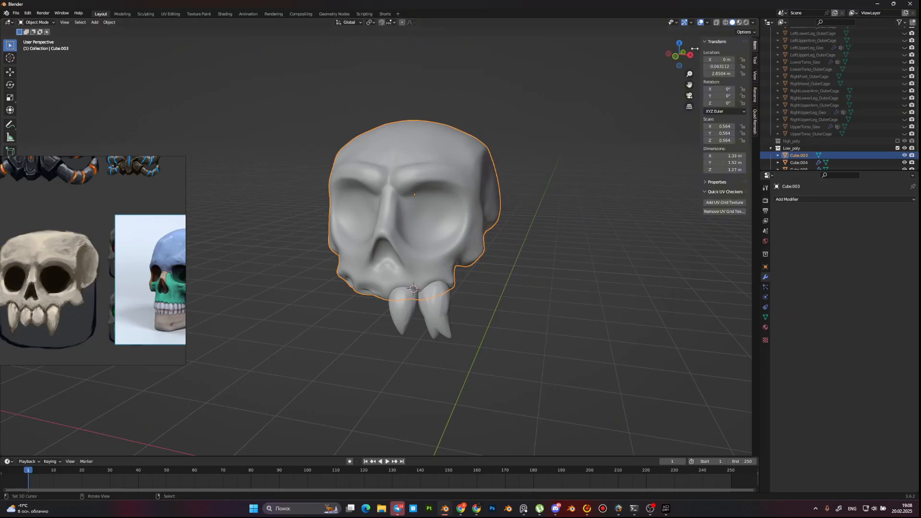
Step: Run Quad Remesher with quad count 2000 on the skull copy, producing Retopo_Cube.003 of about 3,300 vertices
{"action": "left_click", "coordinate": [754, 111]}
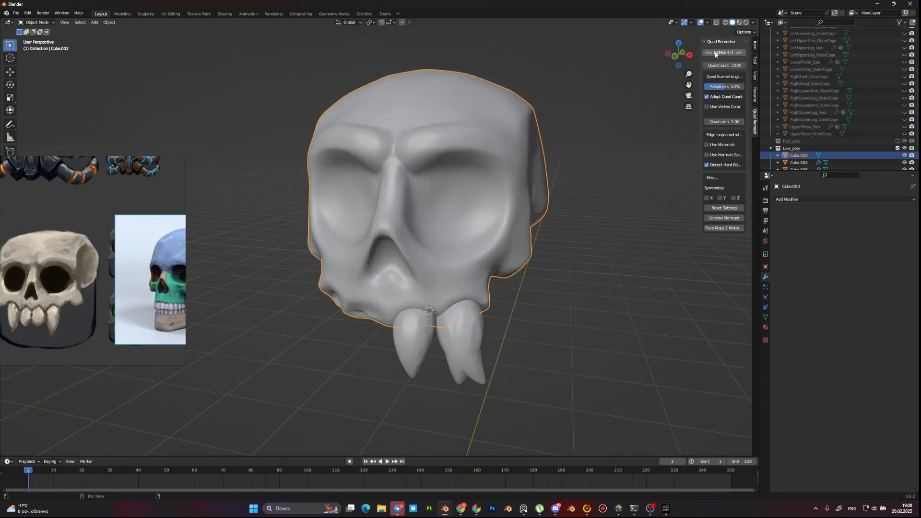
{"action": "left_click", "coordinate": [723, 52]}
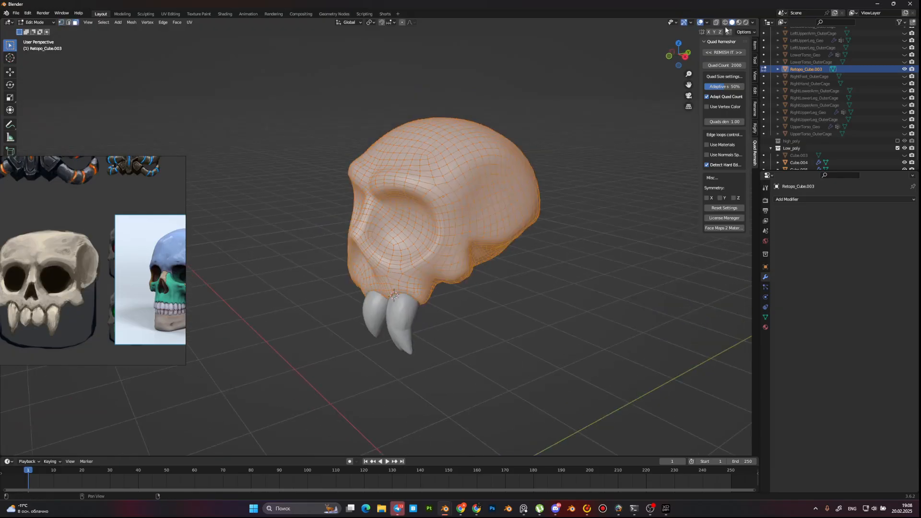
{"action": "left_click", "coordinate": [707, 22]}
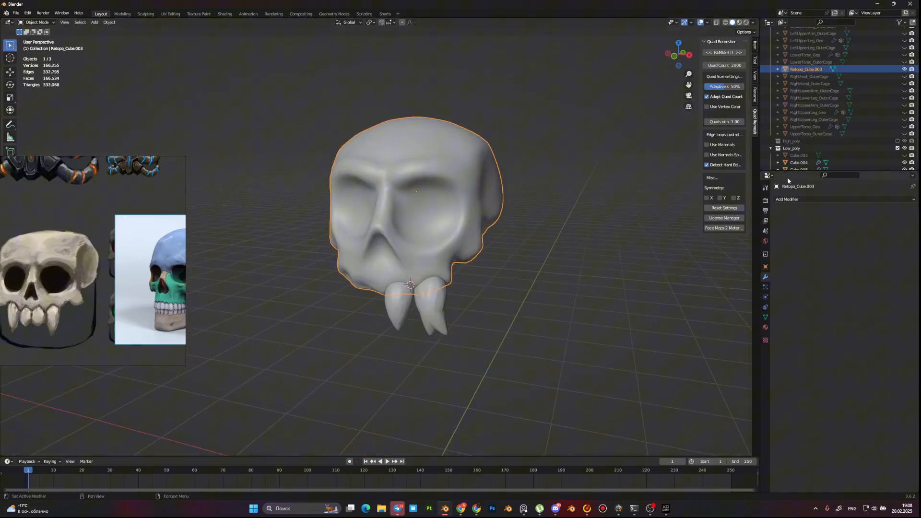
{"action": "left_click", "coordinate": [787, 199]}
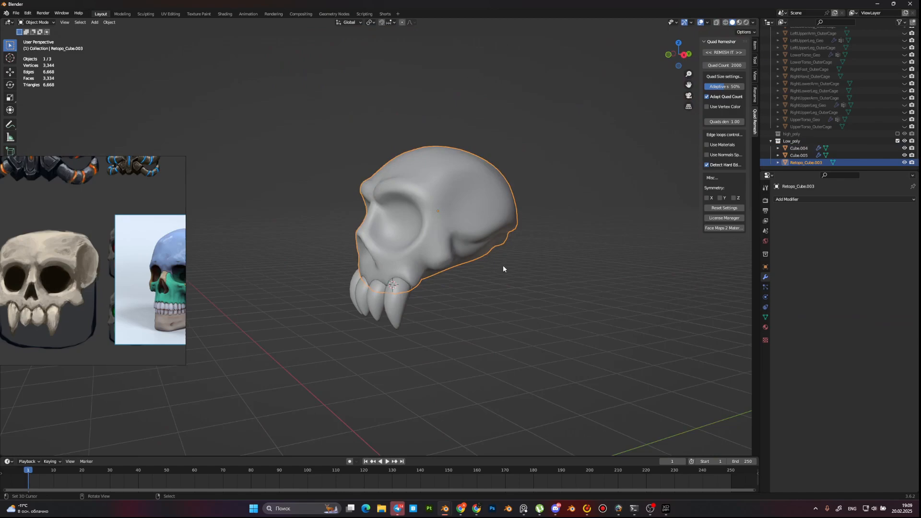
Step: Take the Plane into Edit Mode in front of the skull sculpt to begin retopology
{"action": "key", "text": "Tab"}
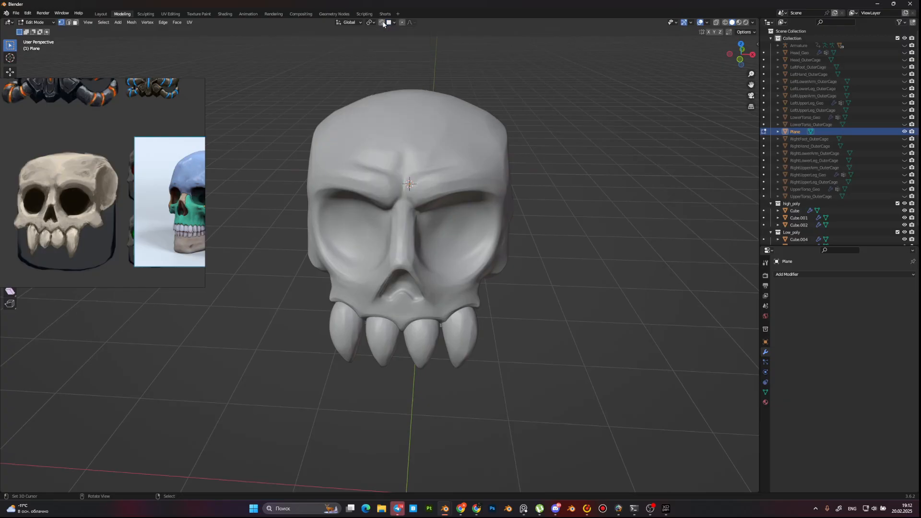
Step: Enable surface snapping and extrude mirrored retopology vertices over the brow and fang tips
{"action": "left_click", "coordinate": [395, 22]}
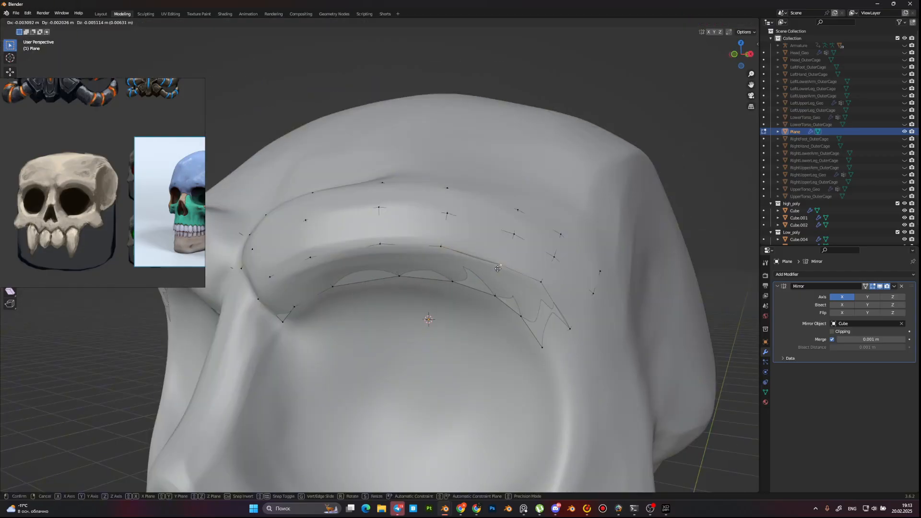
{"action": "key", "text": "Tab"}
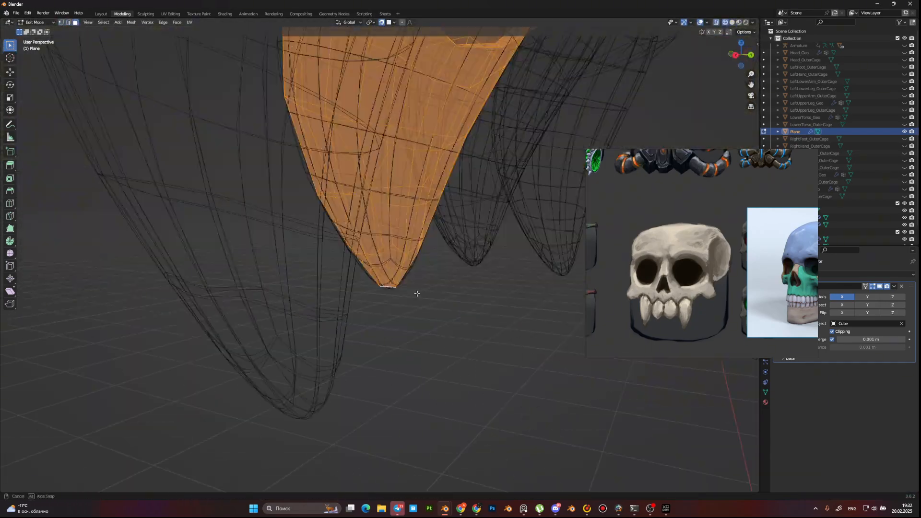
{"action": "key", "text": "Tab"}
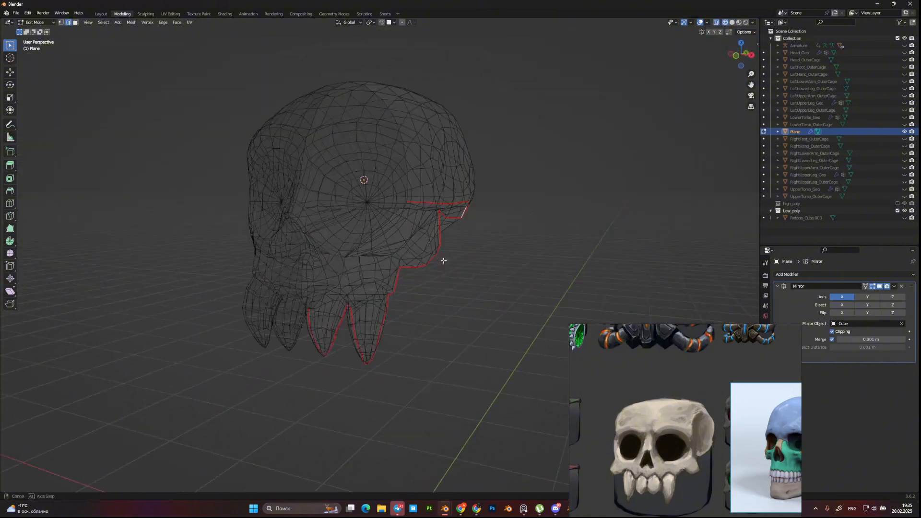
Step: Switch to the UV Editing workspace to lay out the skull's UVs
{"action": "left_click", "coordinate": [170, 14]}
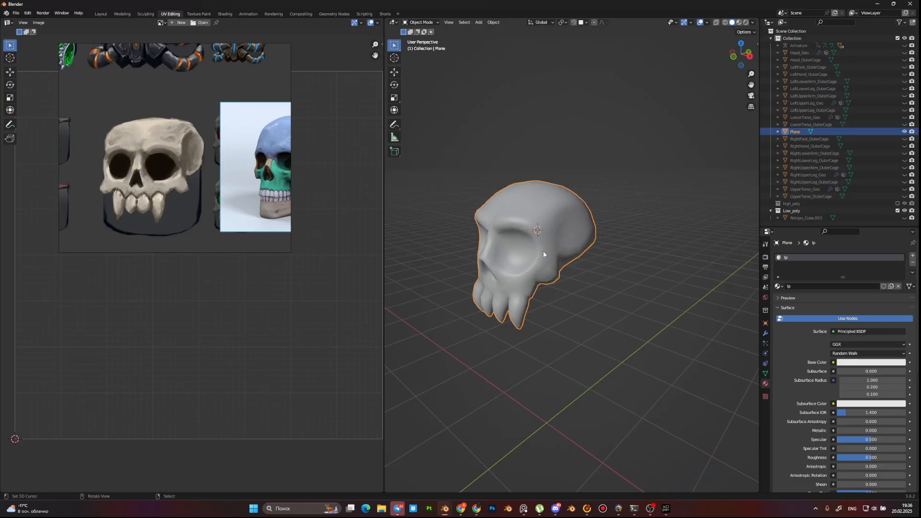
Step: Choose File > Export > FBX for the low-poly skull
{"action": "left_click", "coordinate": [16, 13]}
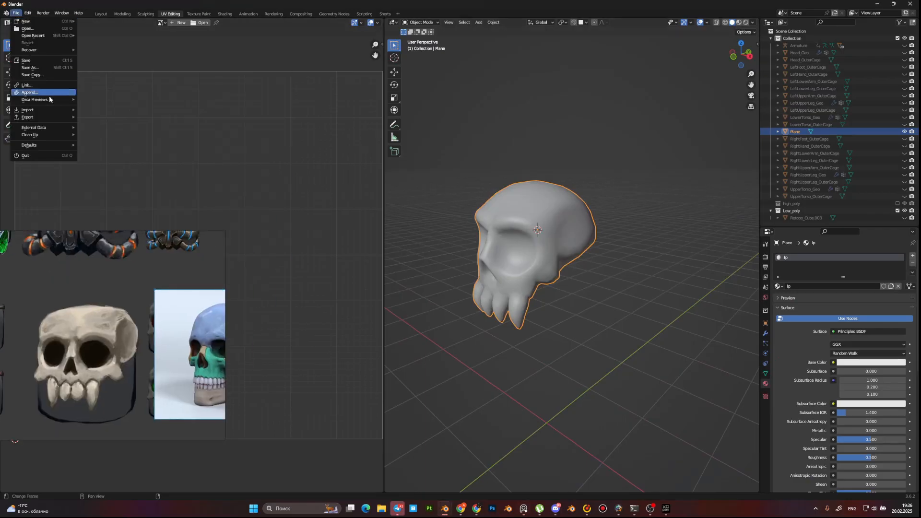
{"action": "left_click", "coordinate": [27, 117]}
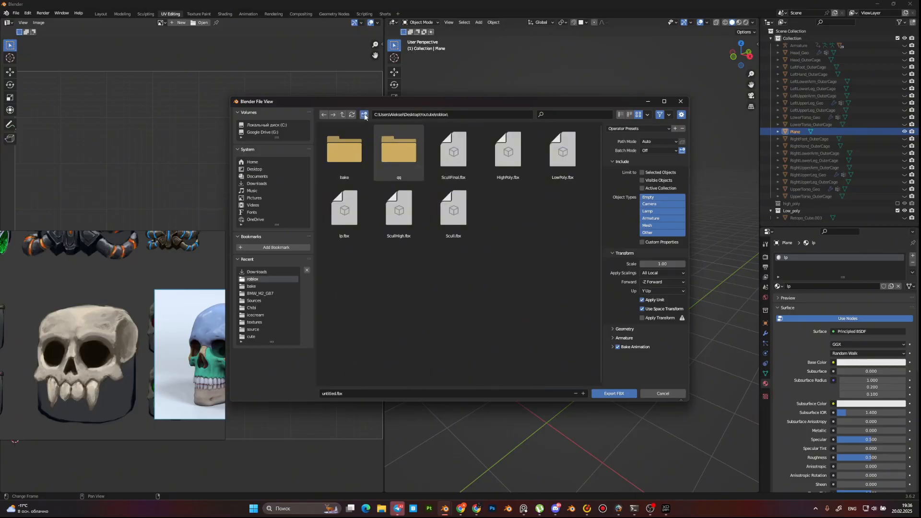
Step: Create a SKULL folder and export the selected skull there as LP.fbx
{"action": "left_click", "coordinate": [364, 114]}
{"action": "type", "text": "LP"}
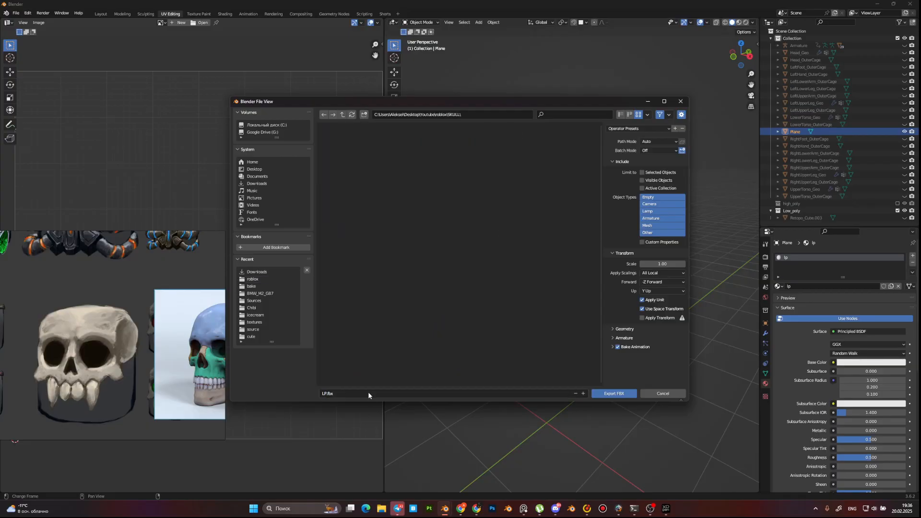
{"action": "left_click", "coordinate": [642, 172]}
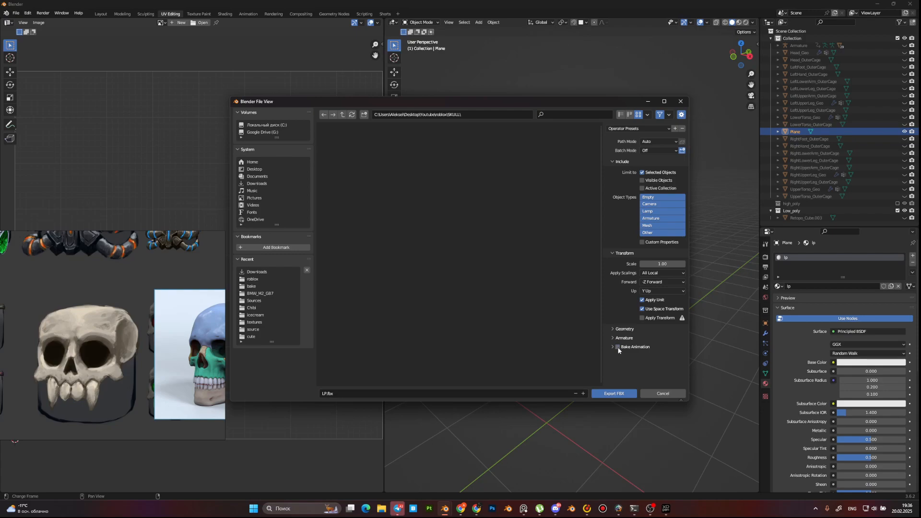
{"action": "left_click", "coordinate": [662, 394]}
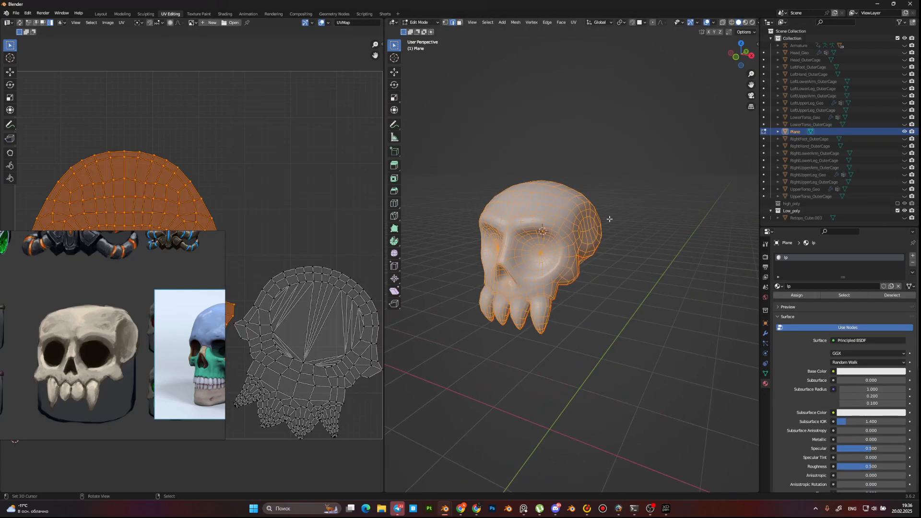
{"action": "key", "text": "Tab"}
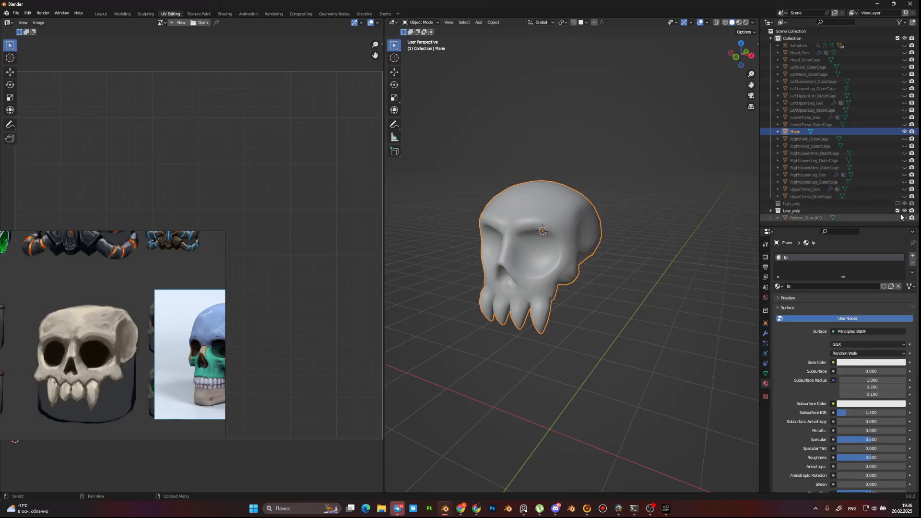
{"action": "left_click", "coordinate": [794, 210]}
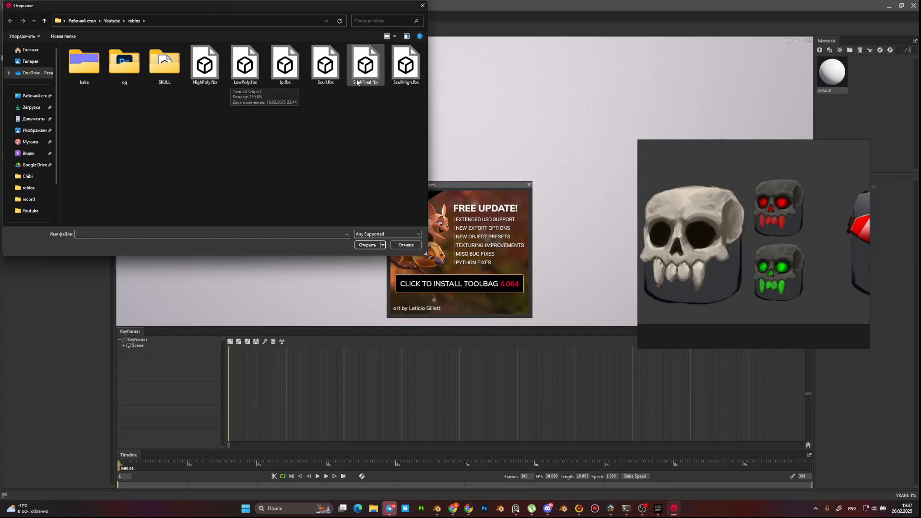
Step: Import the high- and low-poly skull FBX files via File > Import Model
{"action": "double_click", "coordinate": [164, 61]}
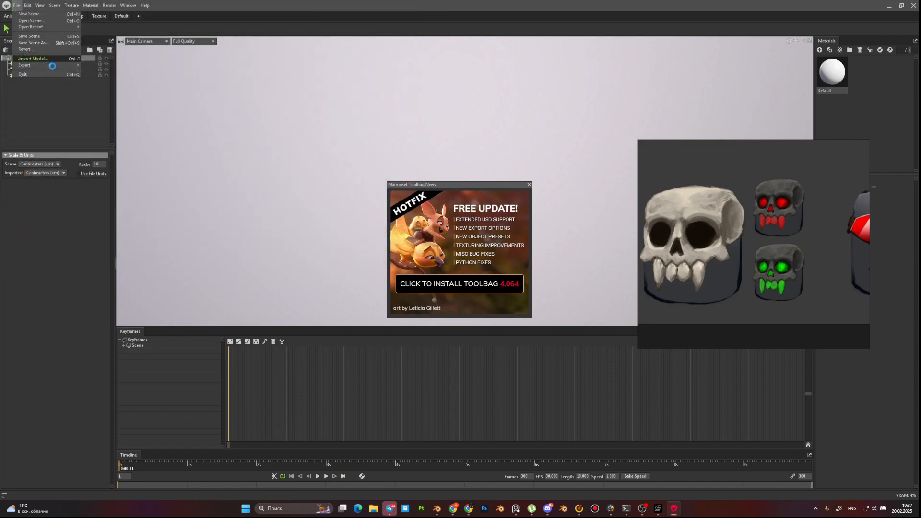
{"action": "left_click", "coordinate": [32, 58]}
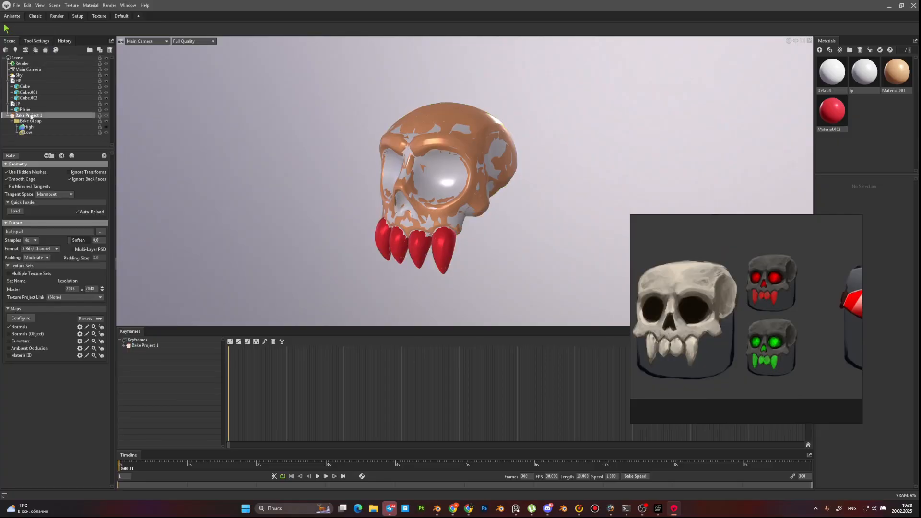
Step: Select the Low bake group and set its output to a SKULL PSD in the SKULL folder
{"action": "left_click", "coordinate": [34, 132]}
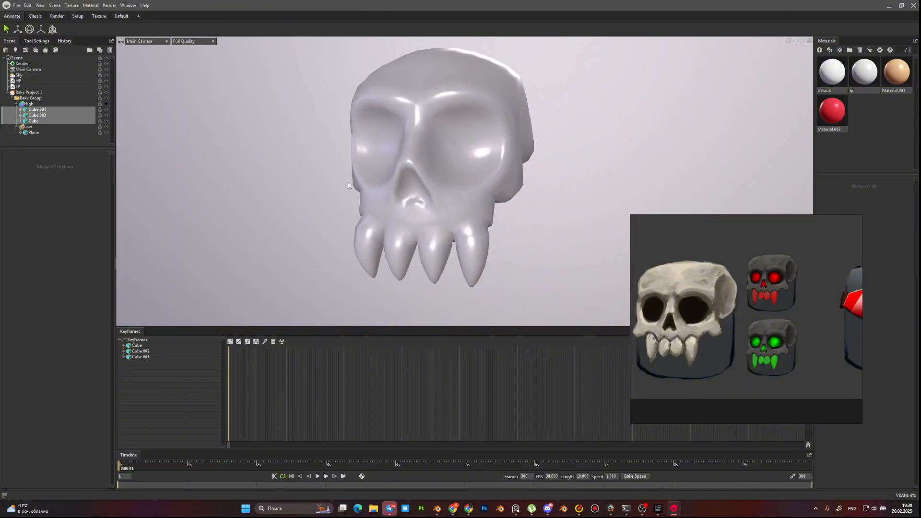
{"action": "left_click", "coordinate": [28, 126]}
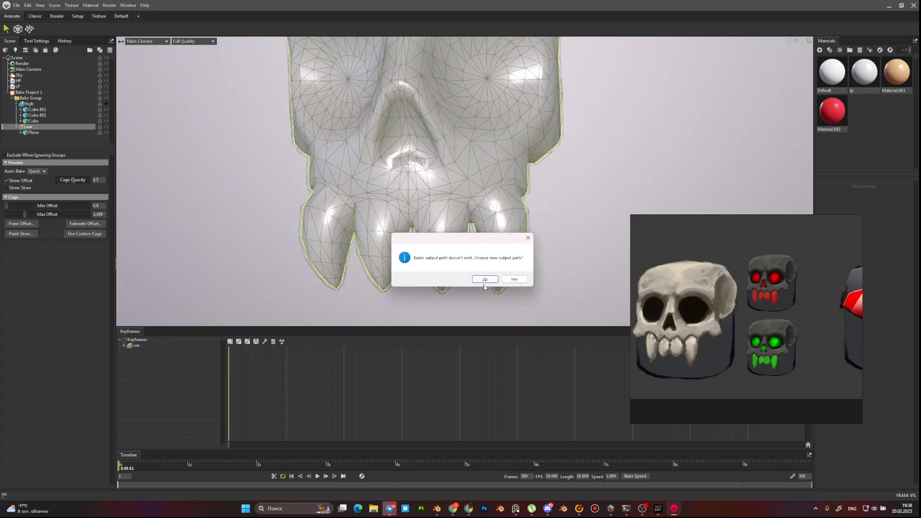
{"action": "left_click", "coordinate": [484, 279]}
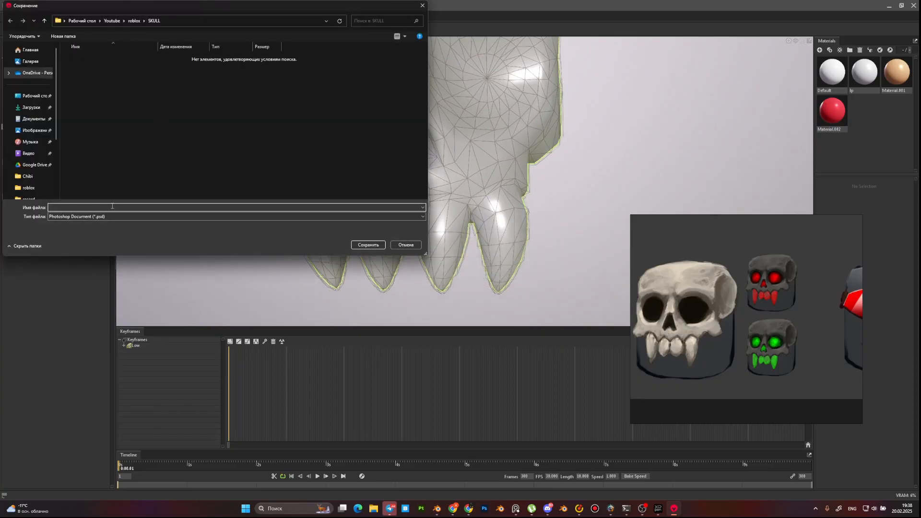
{"action": "type", "text": "SKULL"}
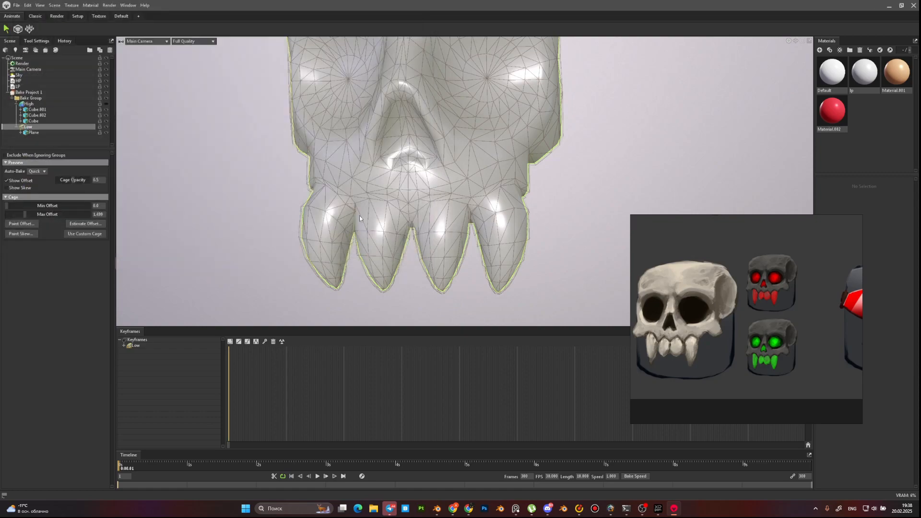
{"action": "left_click", "coordinate": [28, 92]}
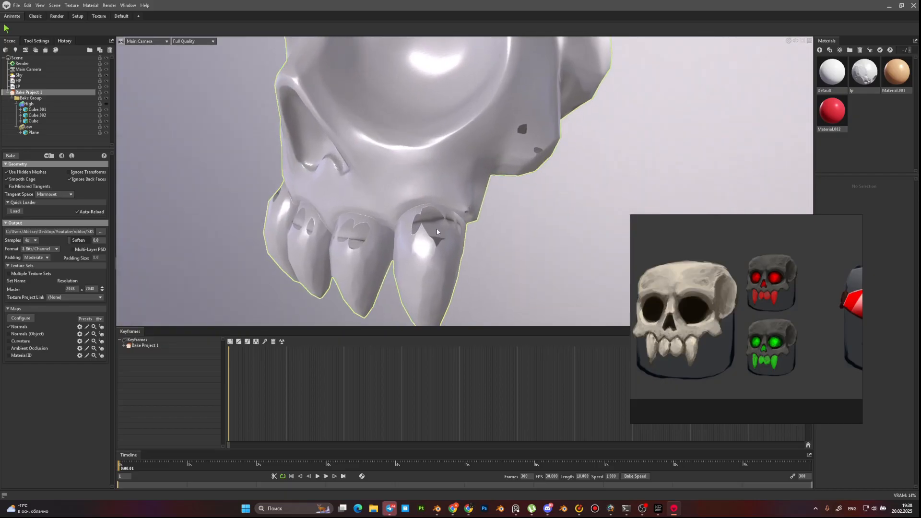
{"action": "left_click", "coordinate": [28, 126]}
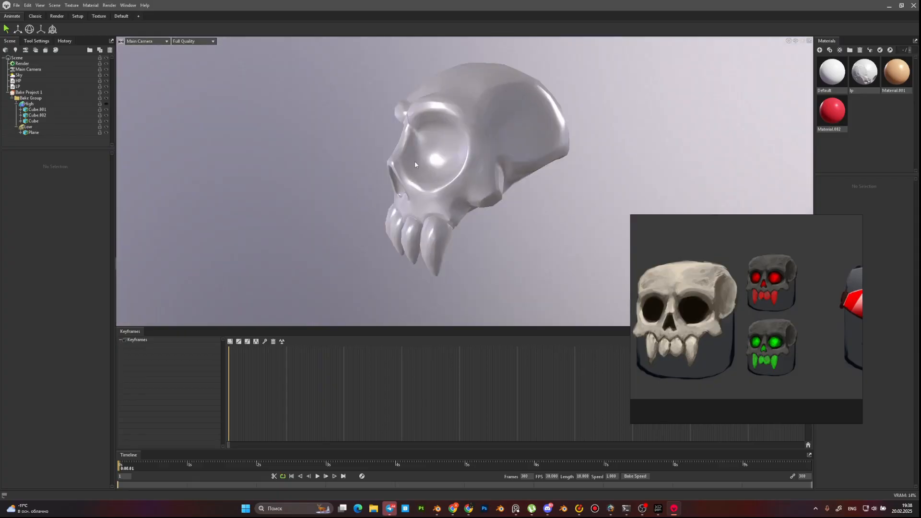
{"action": "left_click", "coordinate": [29, 92]}
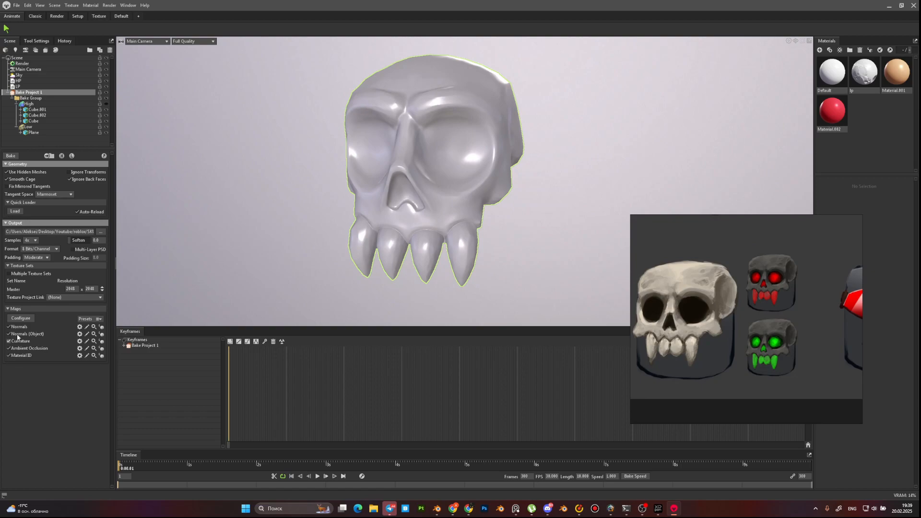
Step: Open Configure Maps and tick the extra texture map types to bake
{"action": "left_click", "coordinate": [20, 318]}
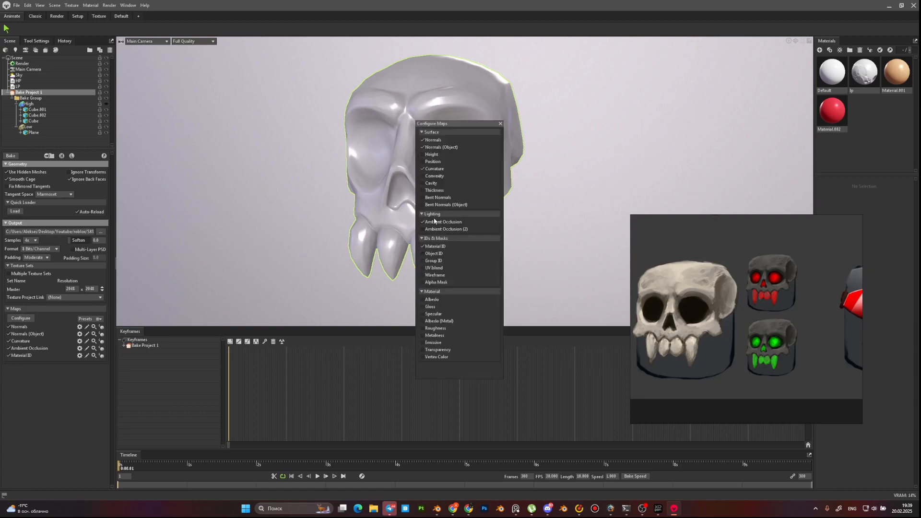
{"action": "left_click", "coordinate": [432, 161]}
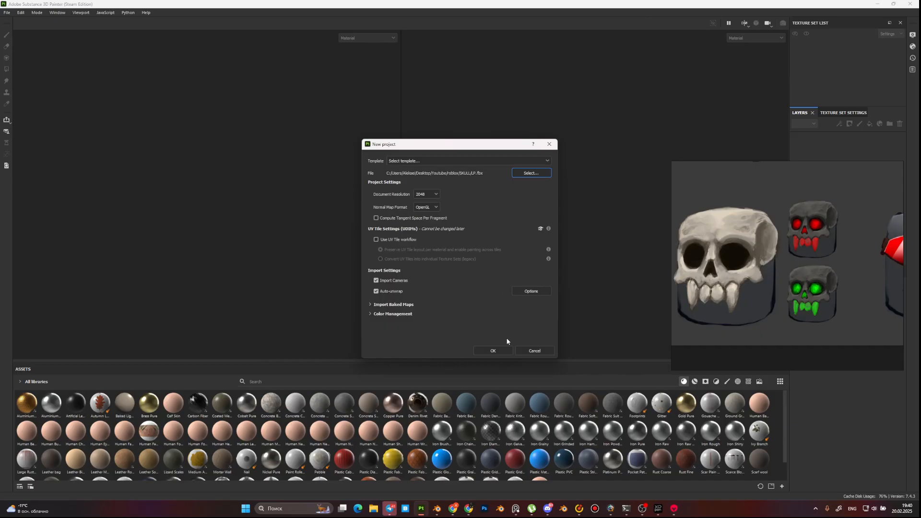
{"action": "mouse_move", "coordinate": [372, 306]}
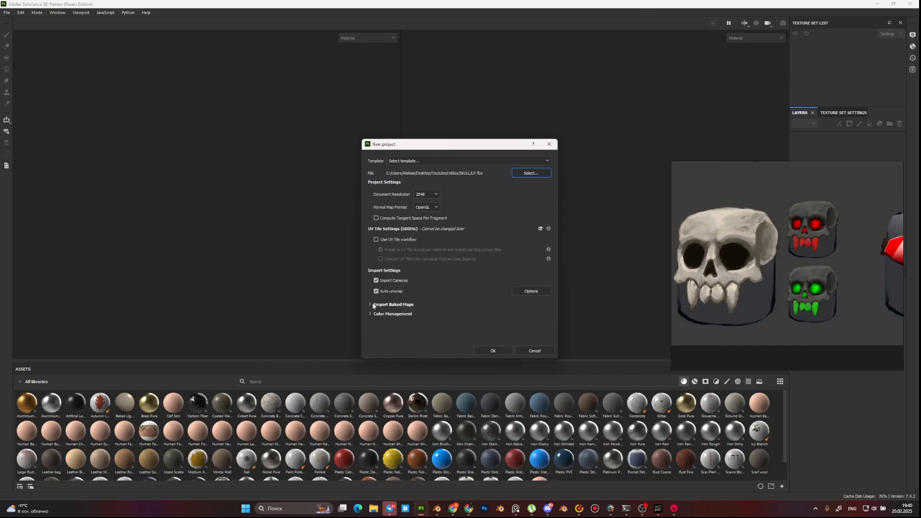
Step: Add the baked SKULL PSD maps and confirm the new project from LP.fbx
{"action": "left_click", "coordinate": [392, 304]}
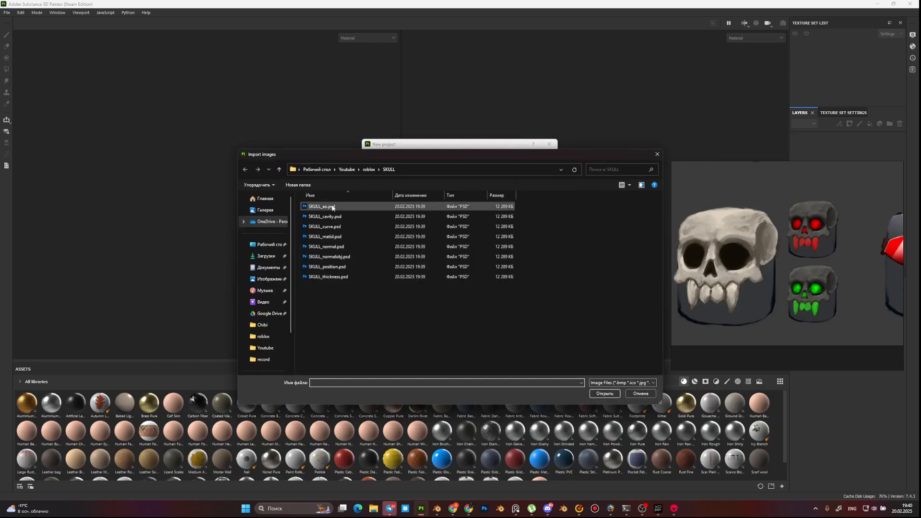
{"action": "left_click", "coordinate": [604, 393]}
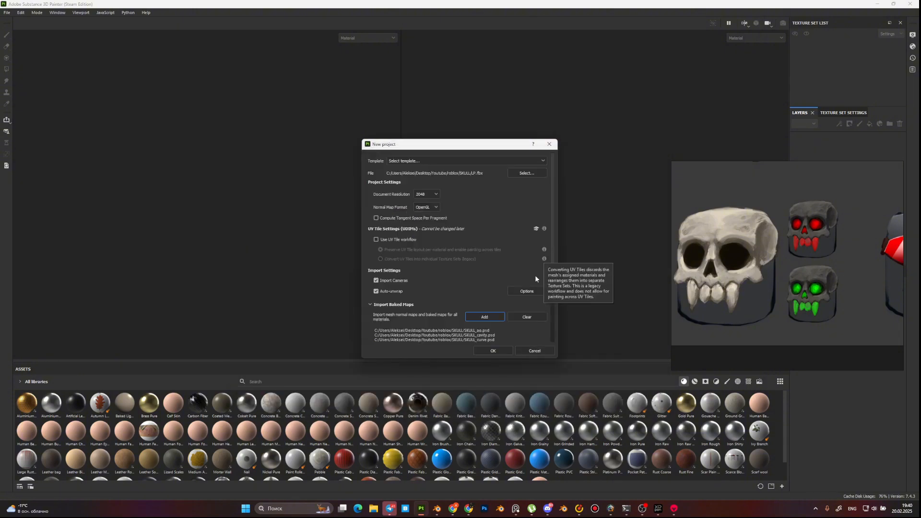
{"action": "left_click", "coordinate": [492, 351]}
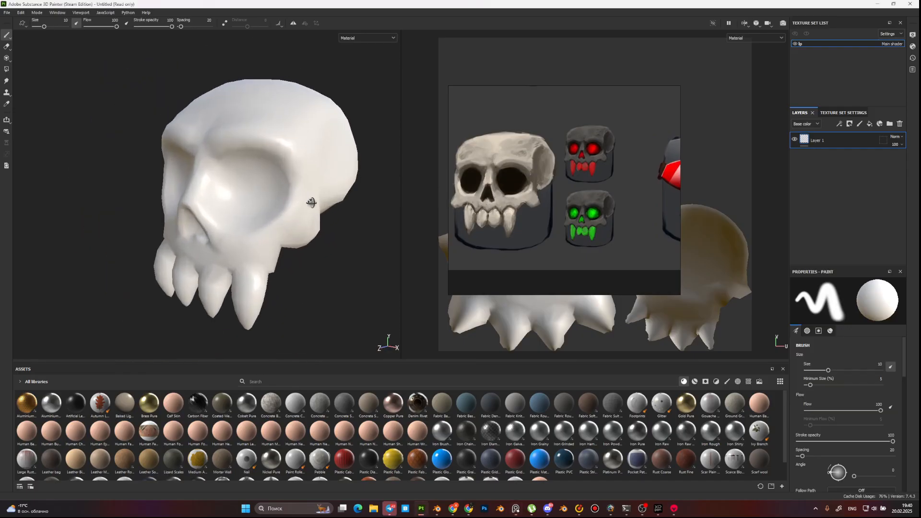
{"action": "left_click", "coordinate": [834, 112]}
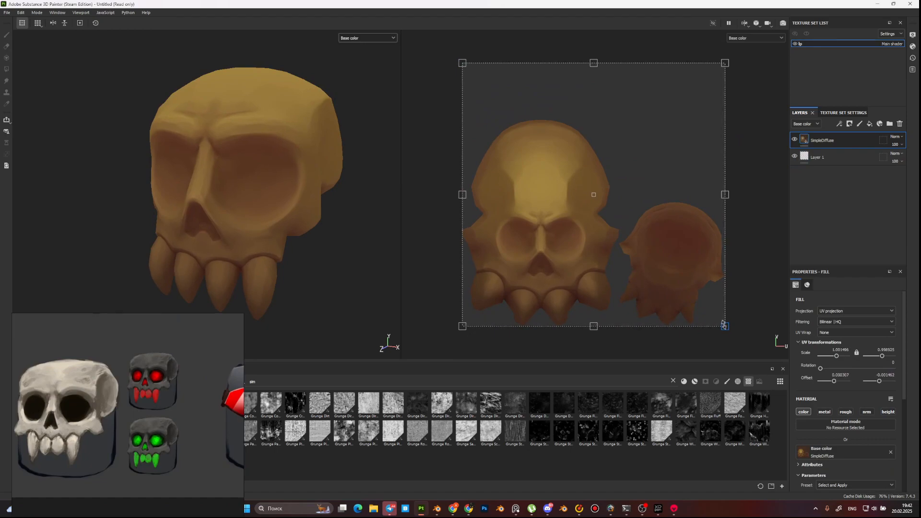
Step: Expand the SimpleDiffuse parameters and set the base colour to pale bone white
{"action": "left_click_drag", "start_coordinate": [246, 177], "coordinate": [274, 211]}
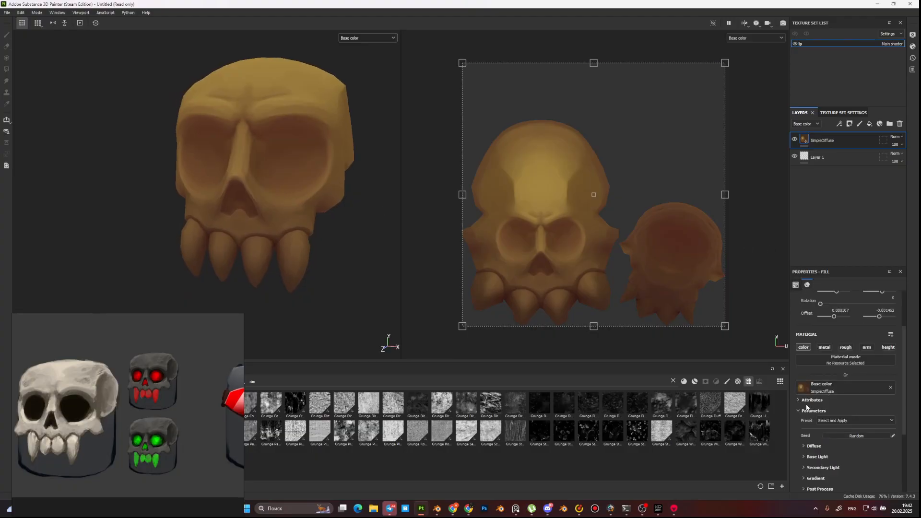
{"action": "left_click", "coordinate": [814, 446]}
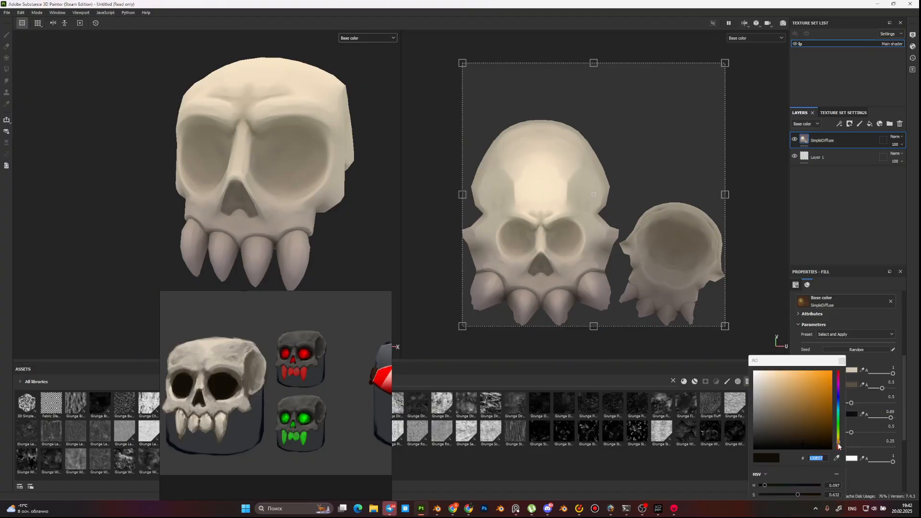
Step: Set the SimpleDiffuse AO colour to a dark reddish brown for the recesses
{"action": "left_click", "coordinate": [837, 402]}
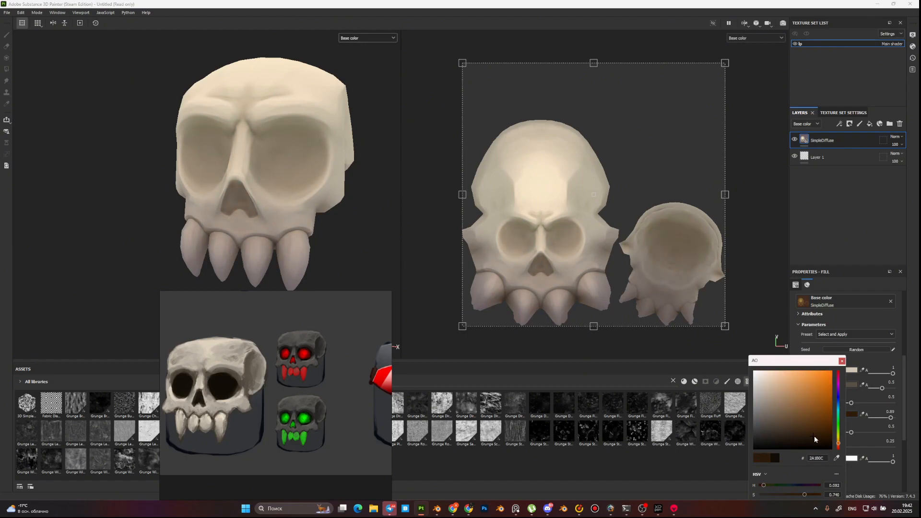
{"action": "left_click", "coordinate": [839, 410]}
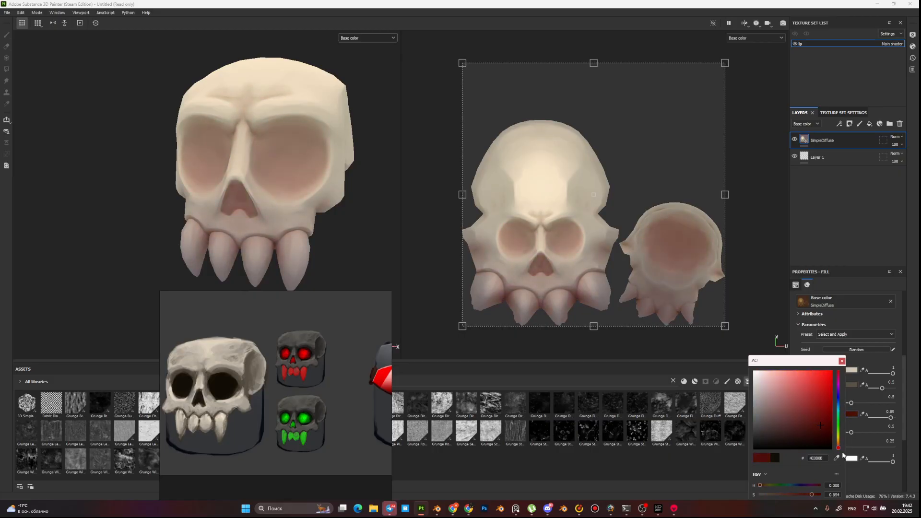
{"action": "left_click", "coordinate": [819, 428]}
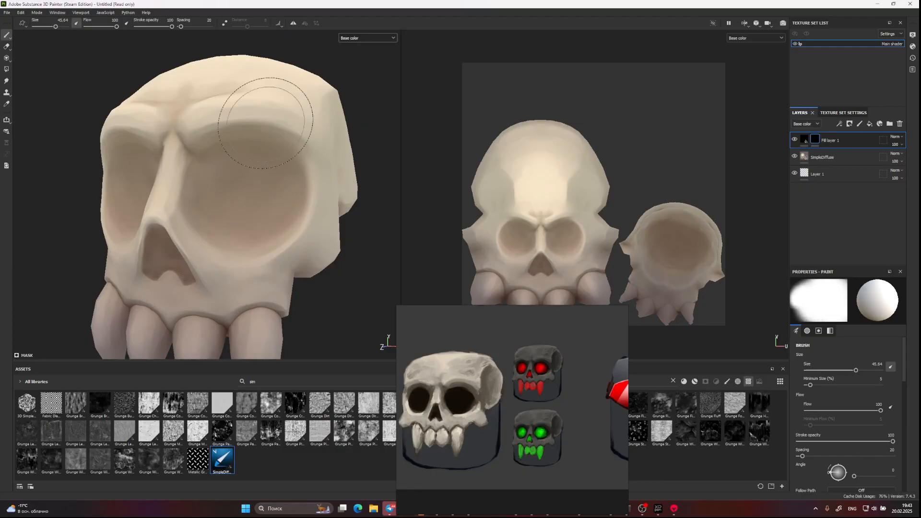
{"action": "mouse_move", "coordinate": [223, 27]}
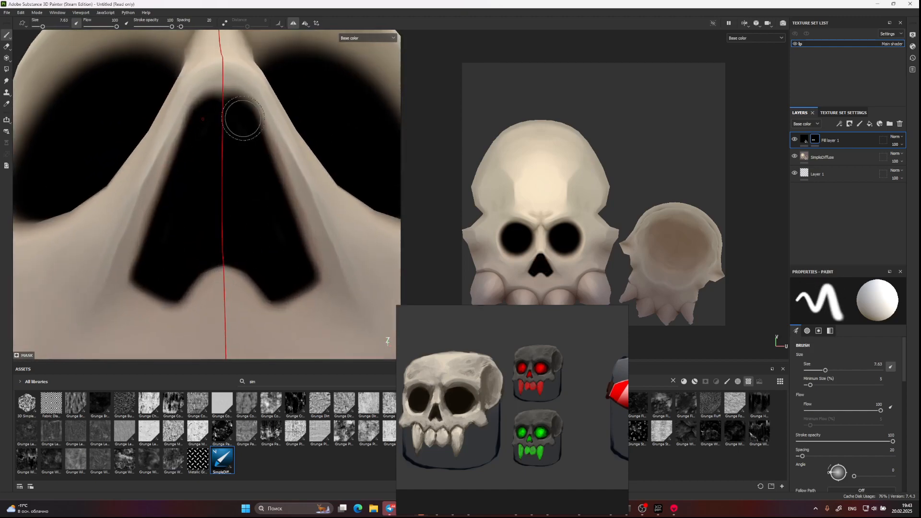
Step: Paint the nose cavity solid black through the new fill layer's mask
{"action": "left_click_drag", "start_coordinate": [241, 117], "coordinate": [299, 205]}
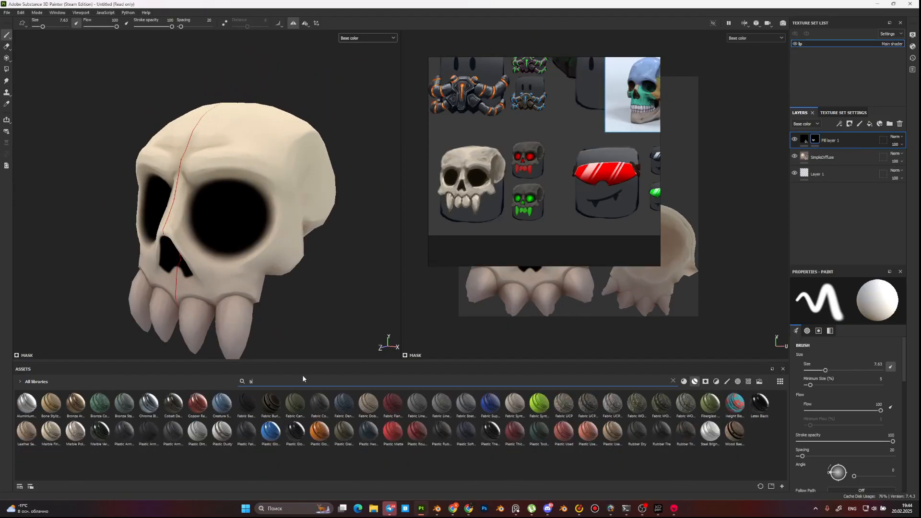
Step: Add the Bone Stylized material from Assets and recolour its Dirt layer's base colour
{"action": "type", "text": "one"}
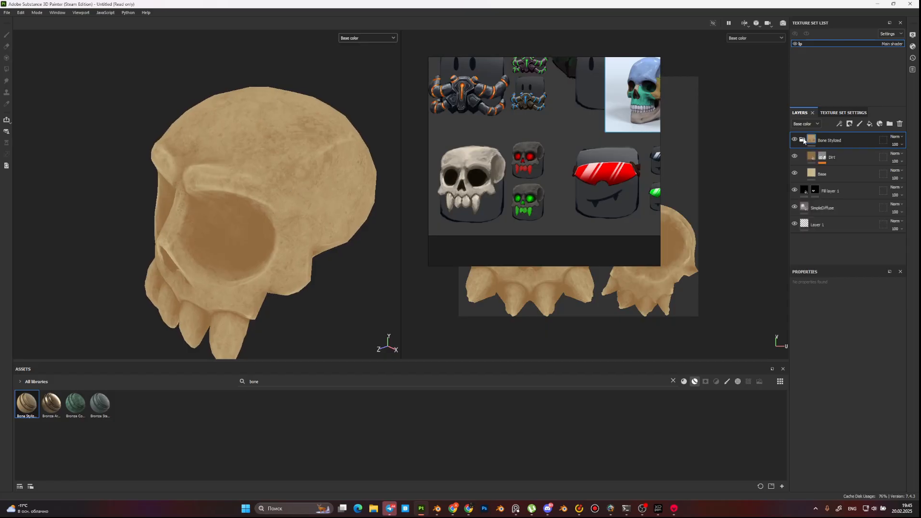
{"action": "left_click", "coordinate": [794, 173]}
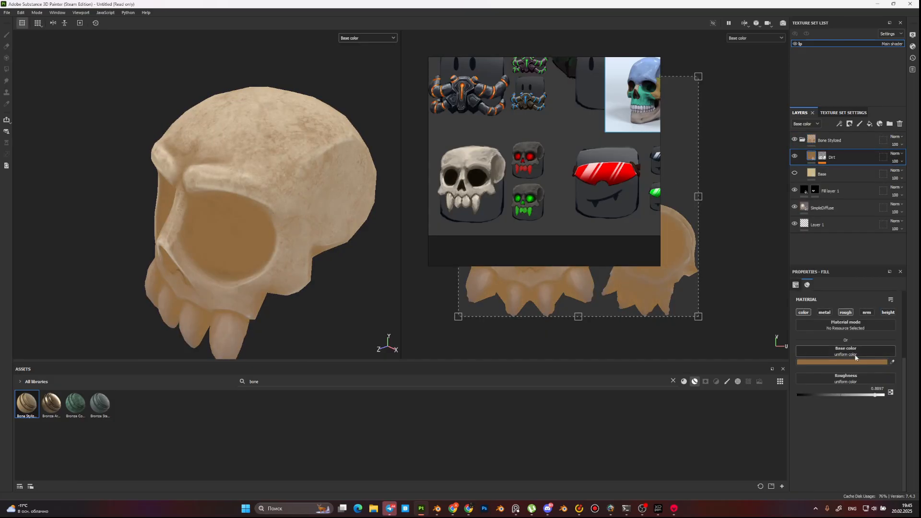
{"action": "left_click", "coordinate": [845, 362]}
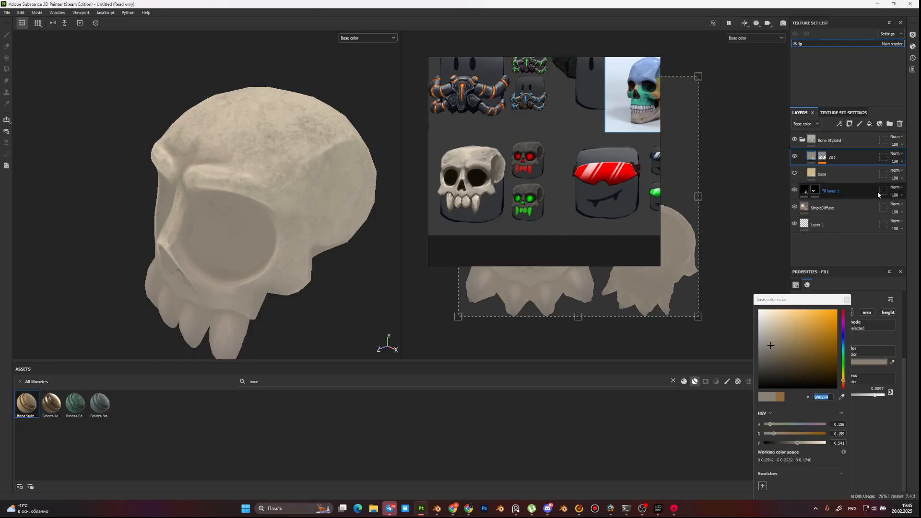
Step: Set the Dirt layer's blend mode to Multiply and collapse the Bone Stylized group
{"action": "left_click", "coordinate": [894, 153]}
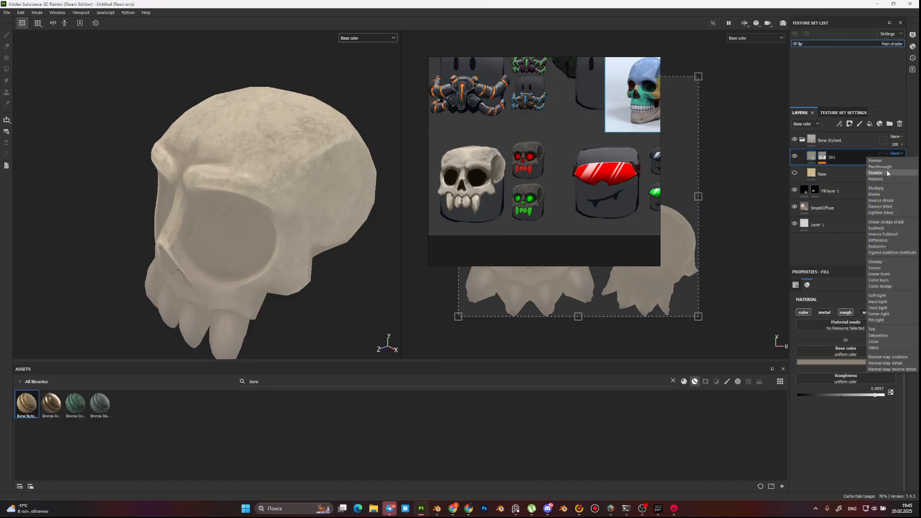
{"action": "left_click", "coordinate": [875, 188]}
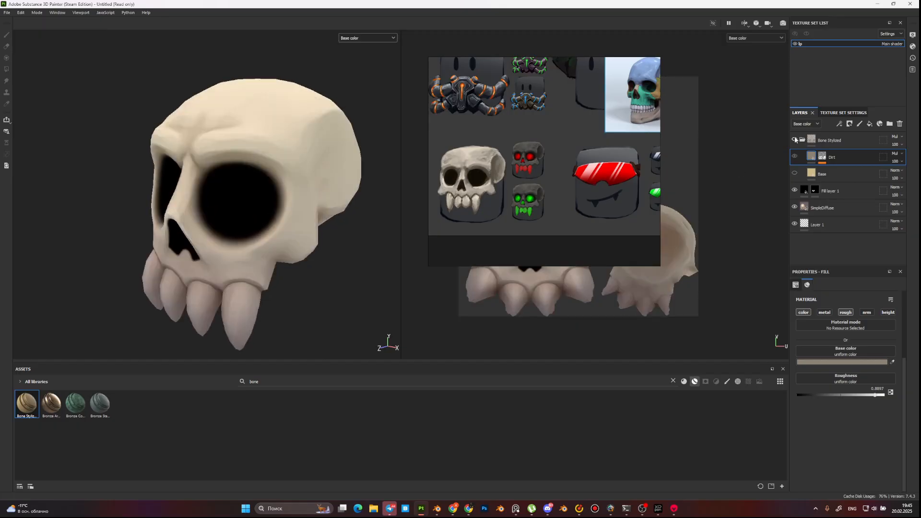
{"action": "left_click", "coordinate": [822, 173]}
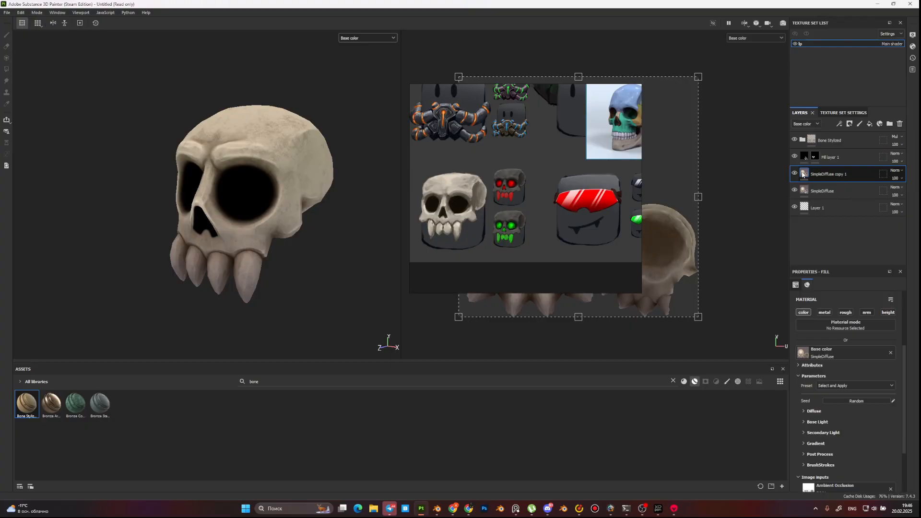
Step: Add a colour-selection mask to the duplicated diffuse fill layer
{"action": "left_click", "coordinate": [849, 124]}
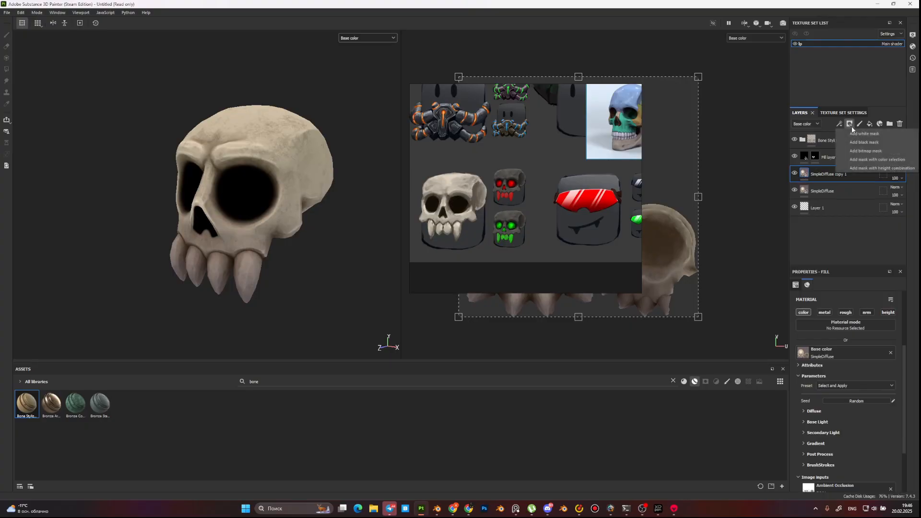
{"action": "mouse_move", "coordinate": [875, 159]}
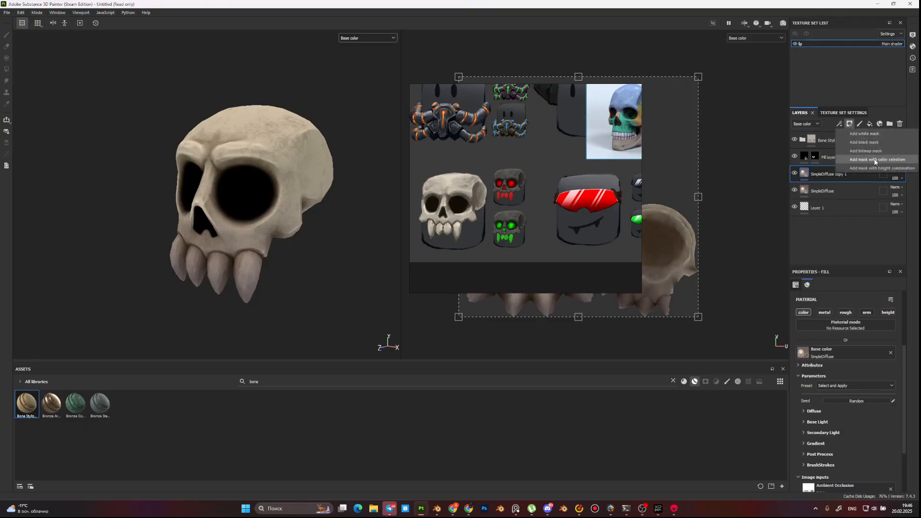
{"action": "left_click", "coordinate": [875, 160]}
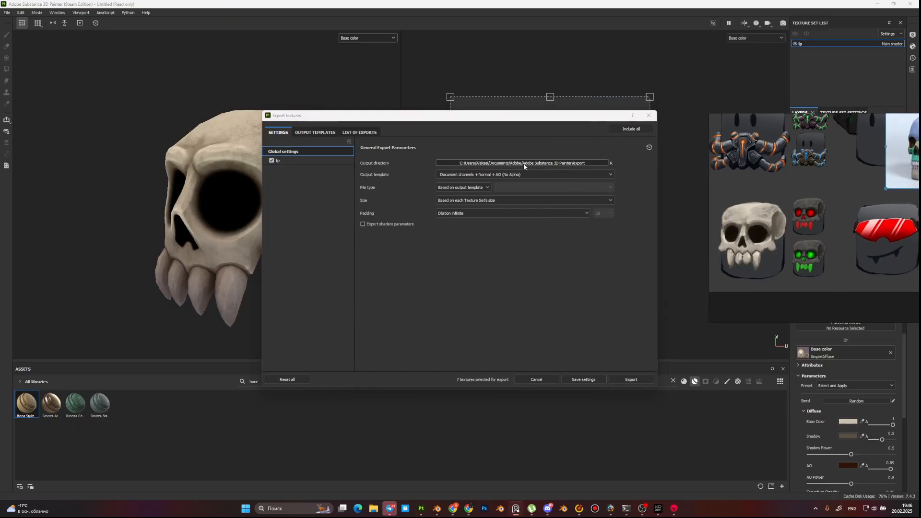
Step: Export the Base_color map as PNG into the roblox project folder
{"action": "left_click", "coordinate": [611, 163]}
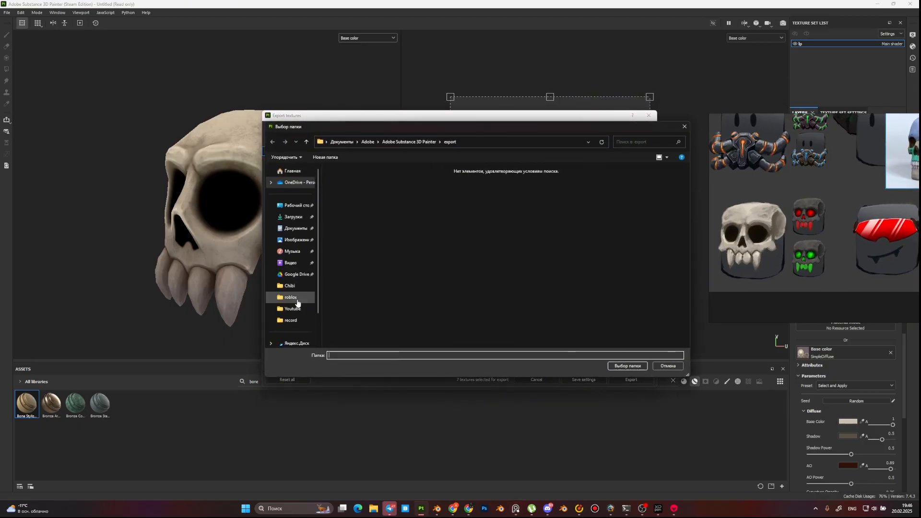
{"action": "double_click", "coordinate": [289, 296]}
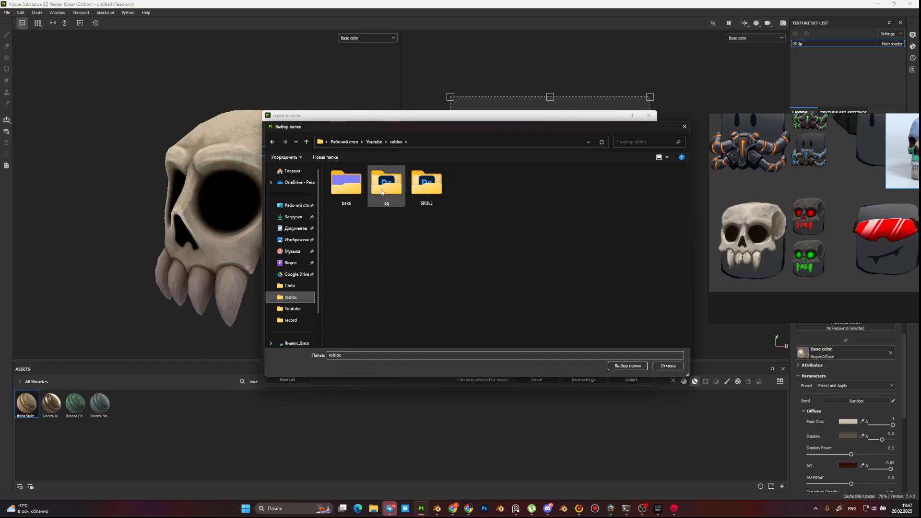
{"action": "left_click", "coordinate": [626, 366]}
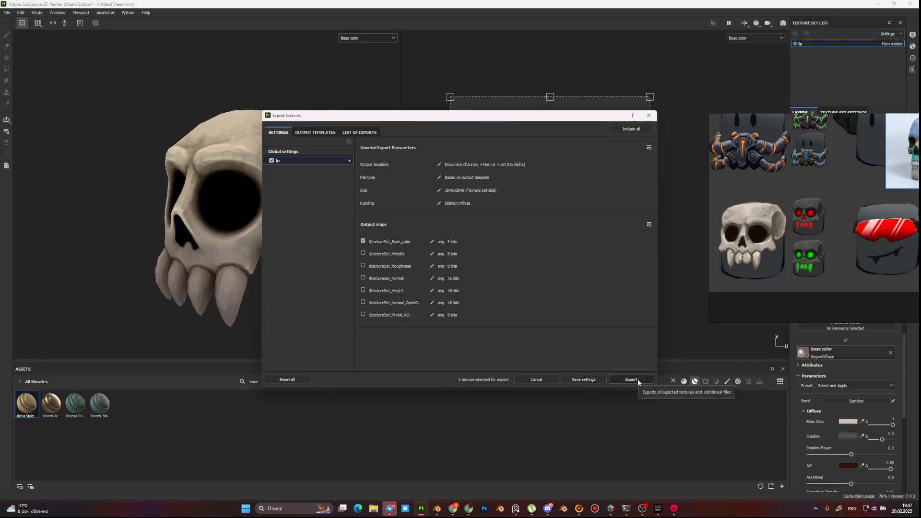
{"action": "left_click", "coordinate": [631, 379]}
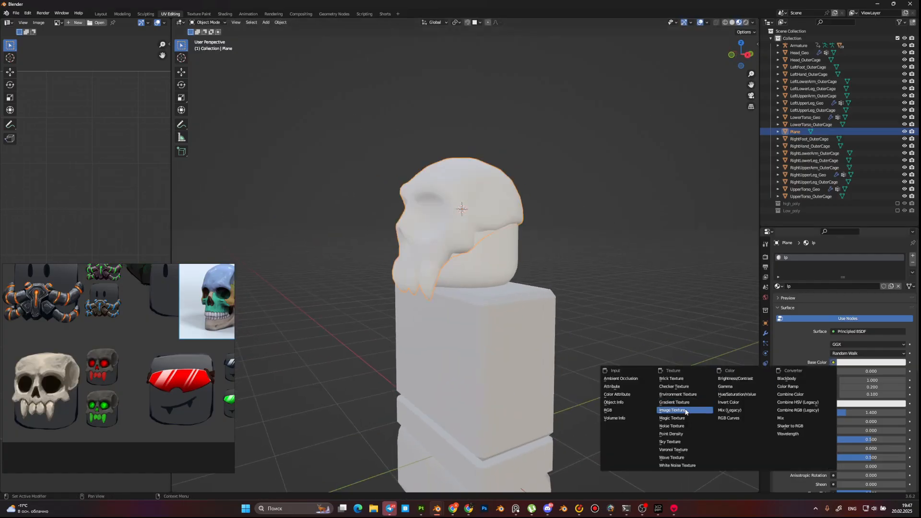
Step: Load lp_Base_color.png from the SKULL folder as the skull material's Base Color texture
{"action": "left_click", "coordinate": [674, 410]}
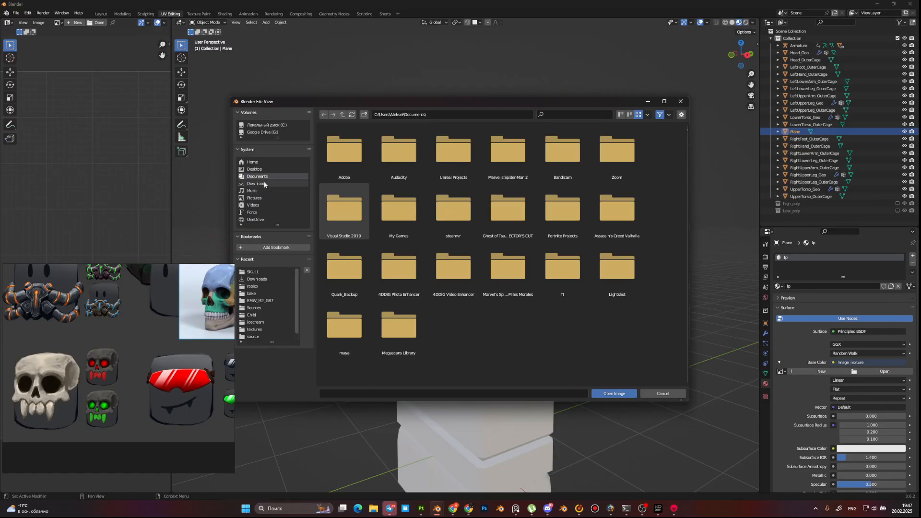
{"action": "left_click", "coordinate": [252, 271]}
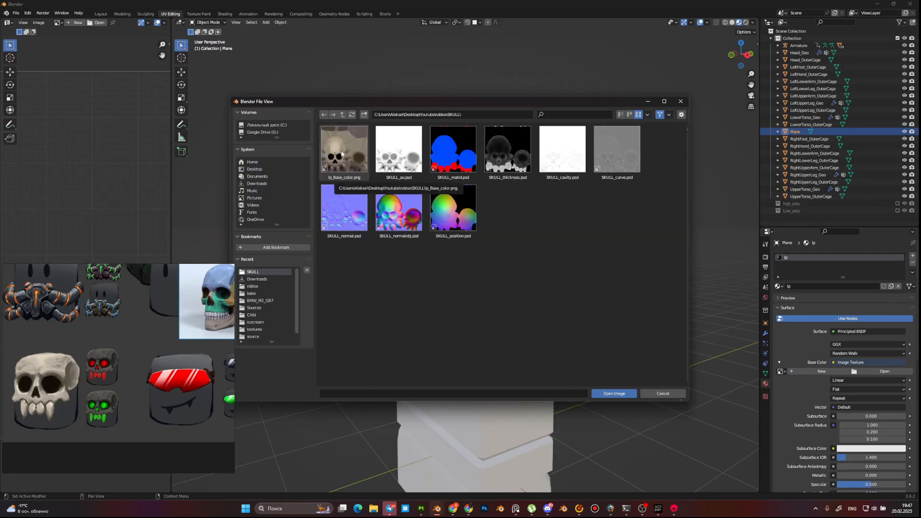
{"action": "left_click", "coordinate": [613, 394]}
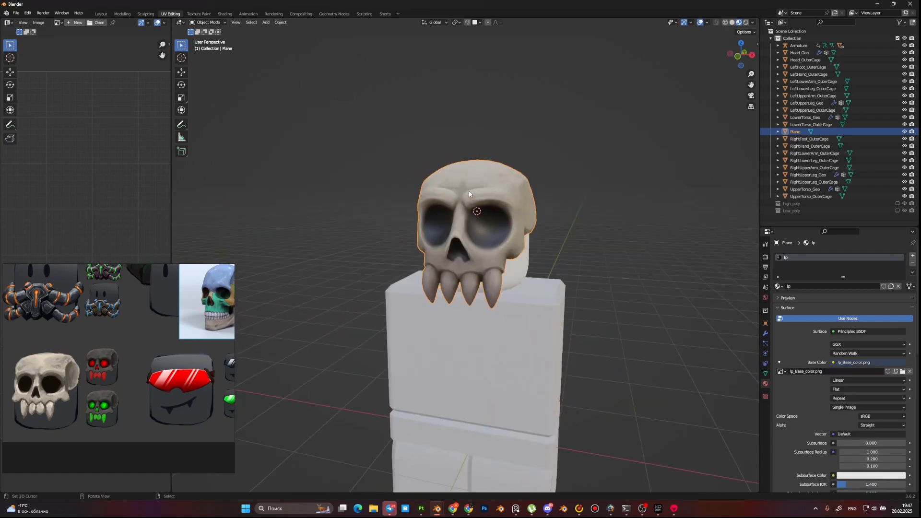
Step: Start exporting the textured skull model from Blender's File menu
{"action": "left_click", "coordinate": [16, 13]}
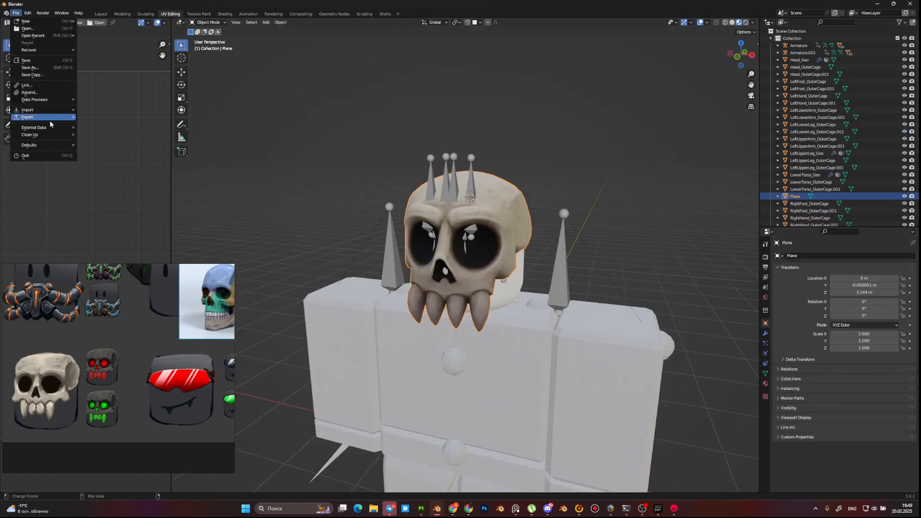
{"action": "left_click", "coordinate": [27, 117]}
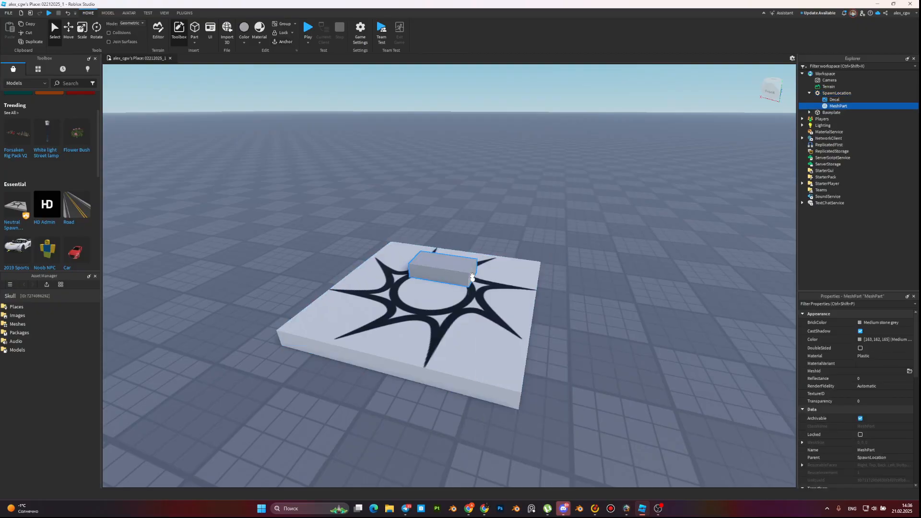
Step: Assign the skull mesh file as the MeshPart's MeshId, declining to relocate it
{"action": "left_click", "coordinate": [909, 370]}
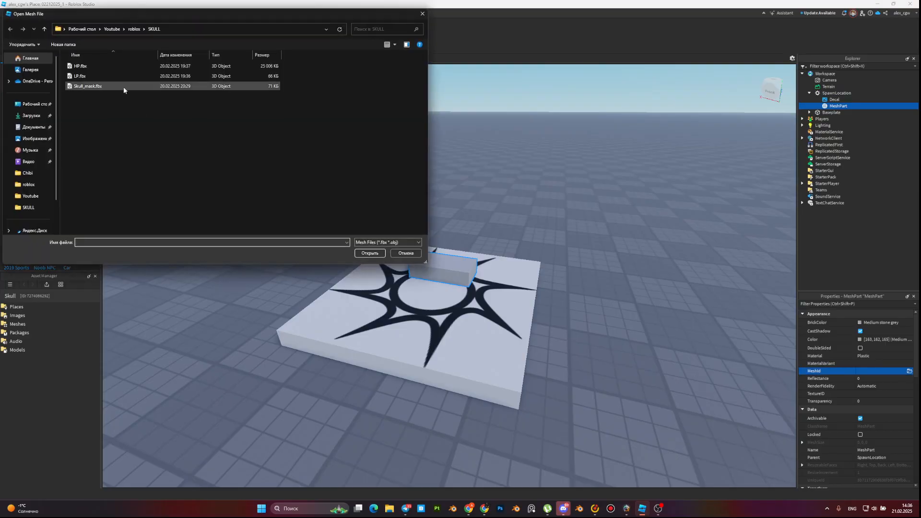
{"action": "left_click", "coordinate": [368, 254]}
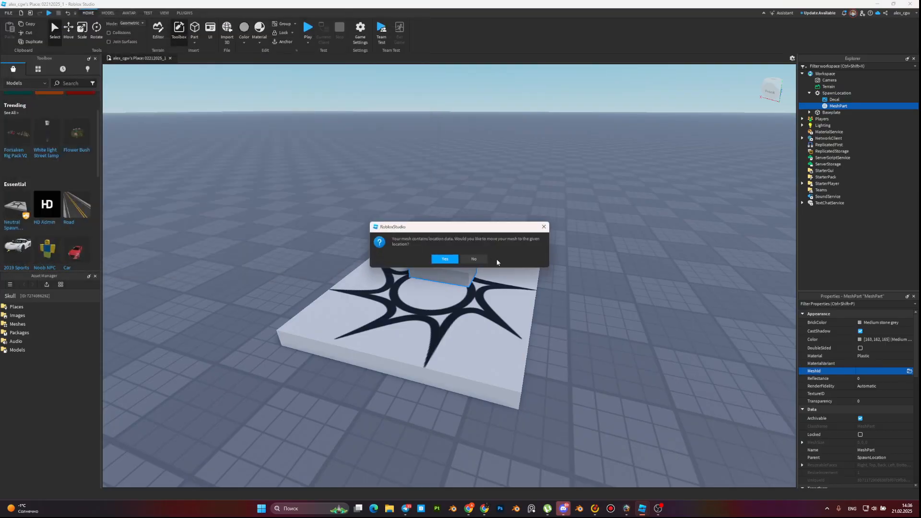
{"action": "left_click", "coordinate": [445, 259]}
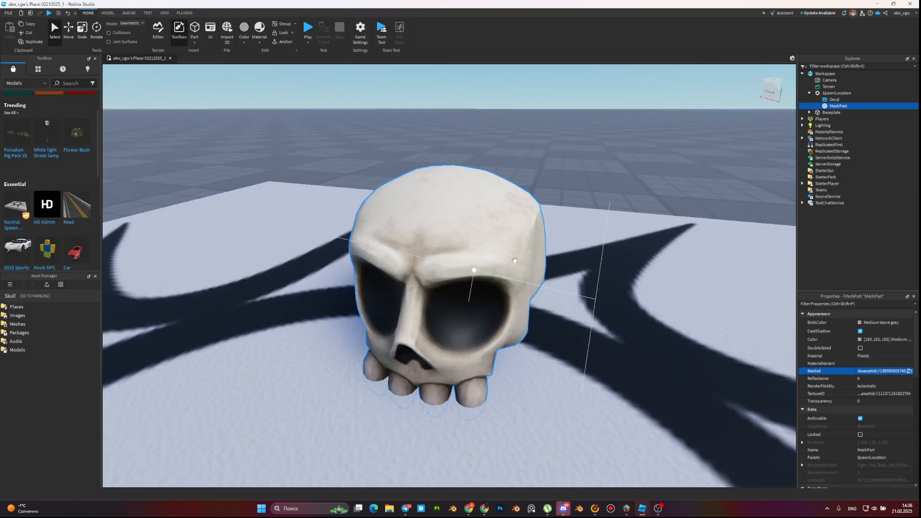
Step: Switch to the Avatar tools and dismiss the Material list, deselecting the part
{"action": "left_click", "coordinate": [129, 13]}
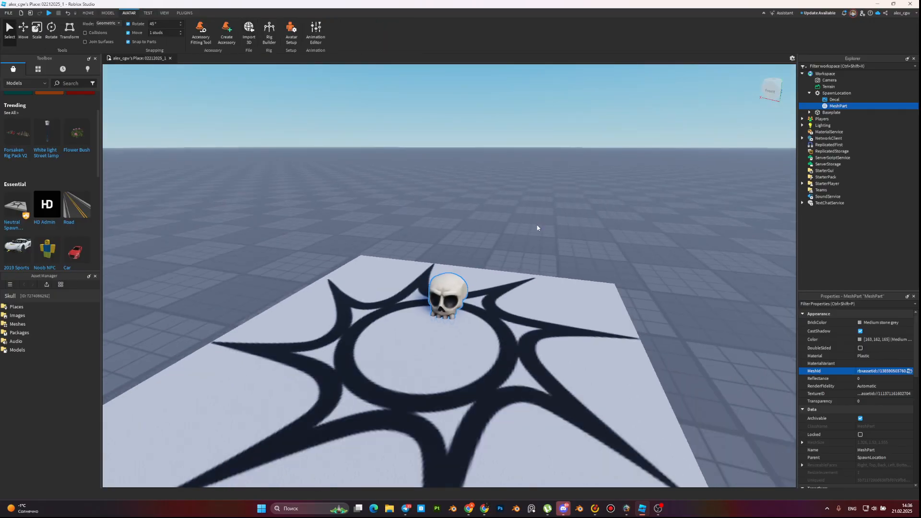
{"action": "left_click", "coordinate": [884, 355]}
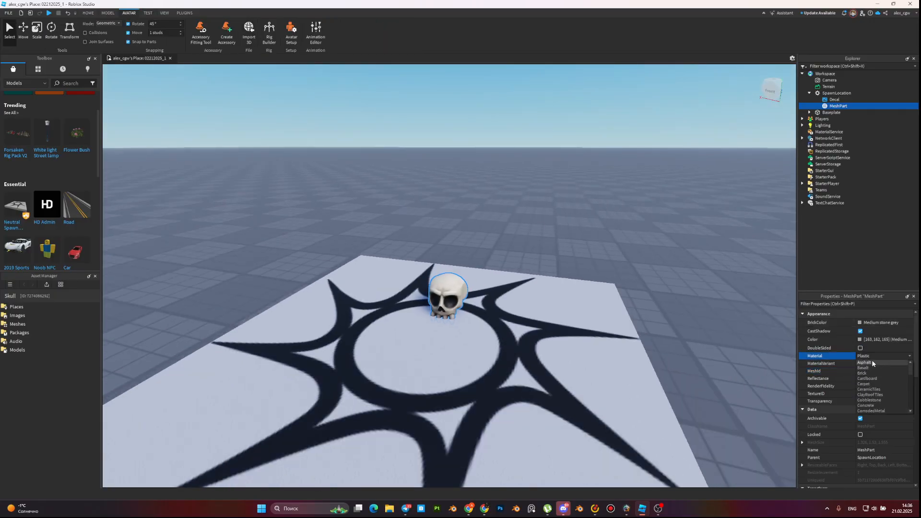
{"action": "left_click", "coordinate": [347, 252]}
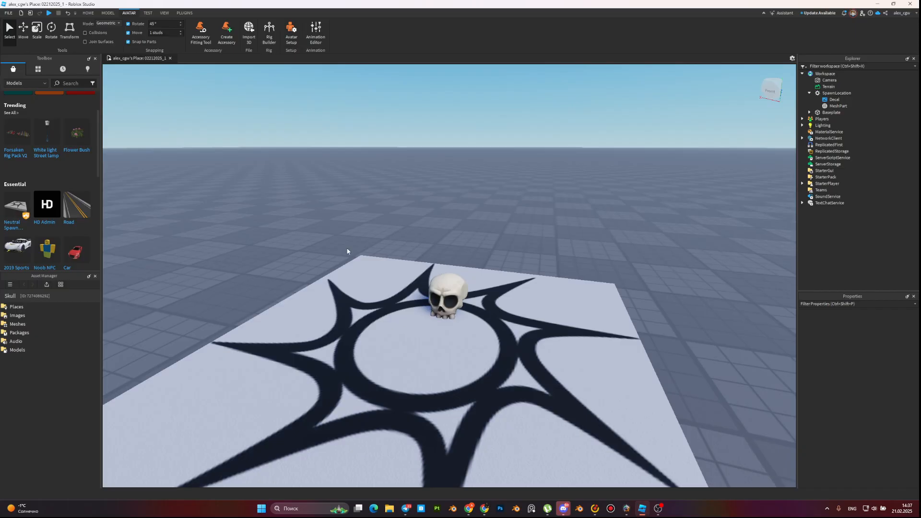
Step: Generate a Mesh Avatar (2020) rig from the Rig Builder
{"action": "left_click", "coordinate": [268, 32]}
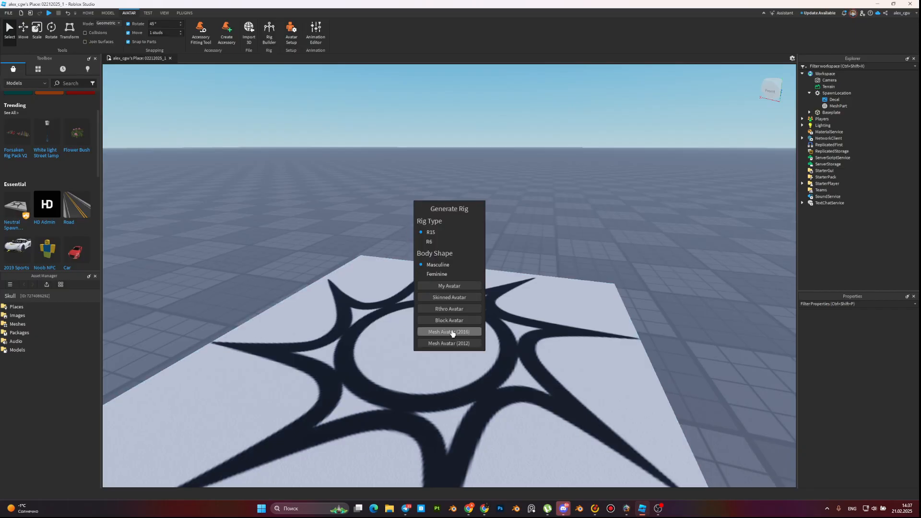
{"action": "left_click", "coordinate": [449, 320]}
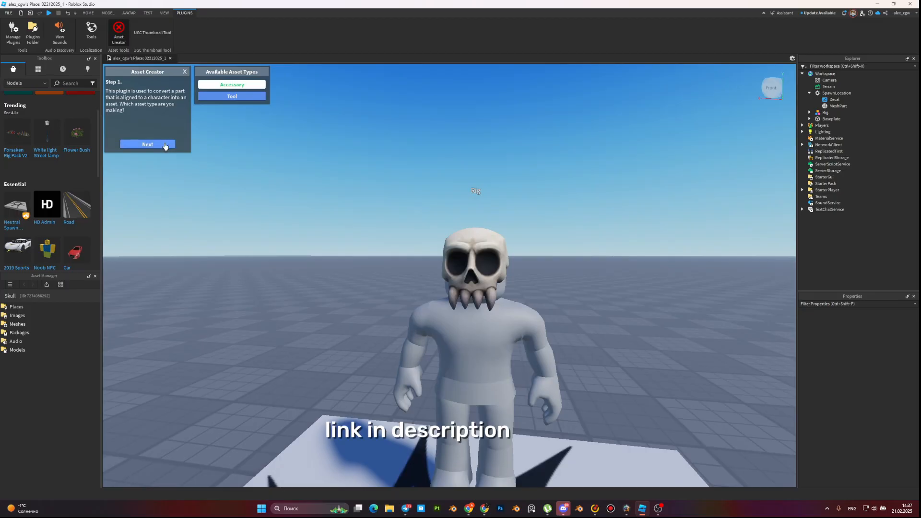
Step: Convert the skull into an accessory with HatAttachment for the chosen character body type
{"action": "left_click", "coordinate": [148, 144]}
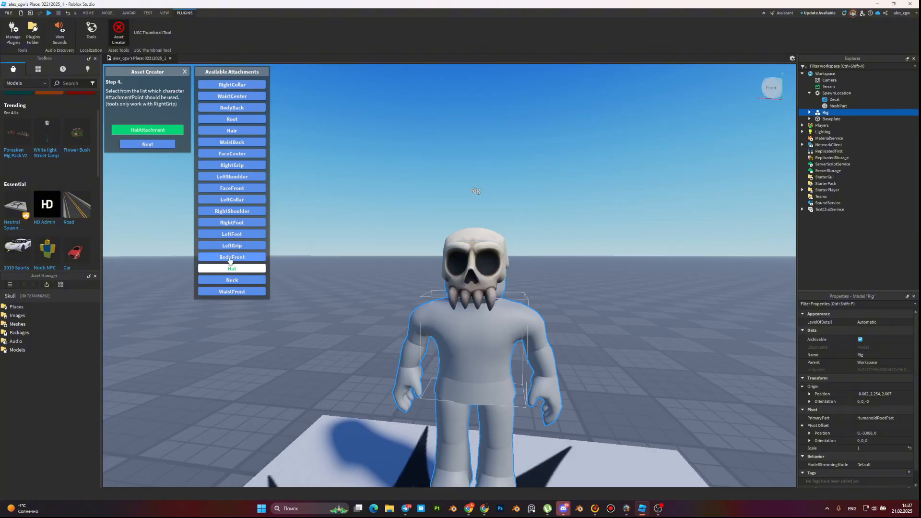
{"action": "left_click", "coordinate": [147, 144]}
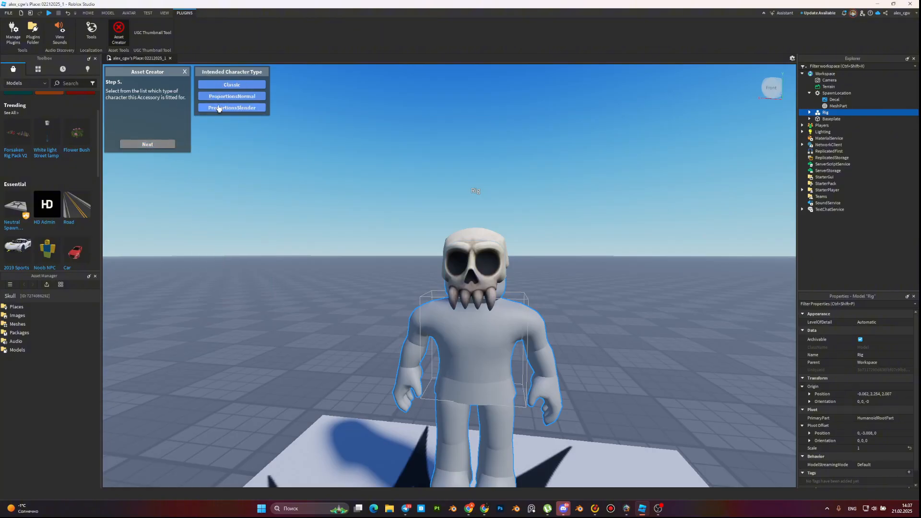
{"action": "left_click", "coordinate": [231, 108]}
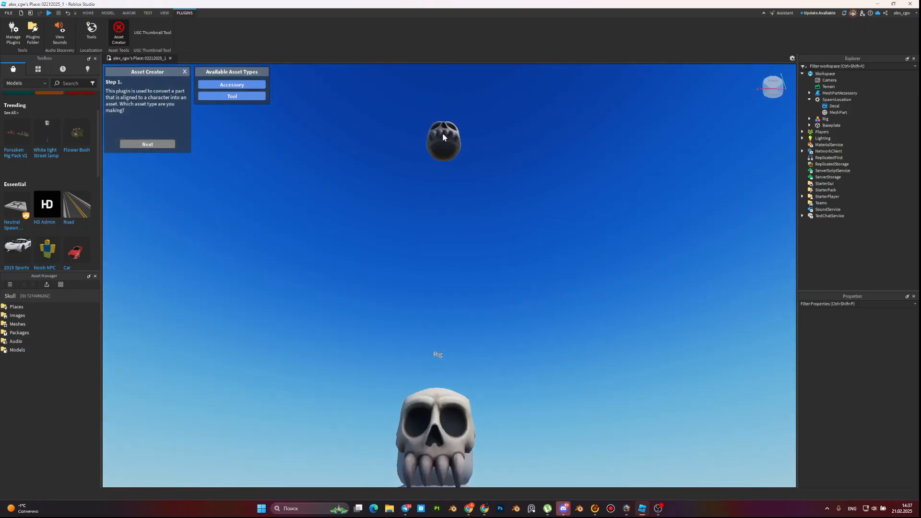
Step: Return to Home tools and select the accessory's Handle so the skull sits over the rig's face
{"action": "left_click", "coordinate": [88, 12]}
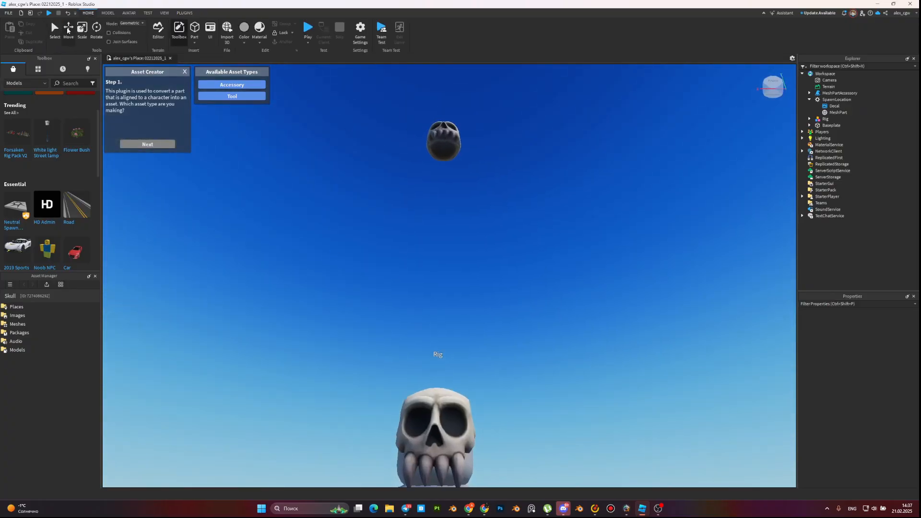
{"action": "left_click", "coordinate": [442, 140]}
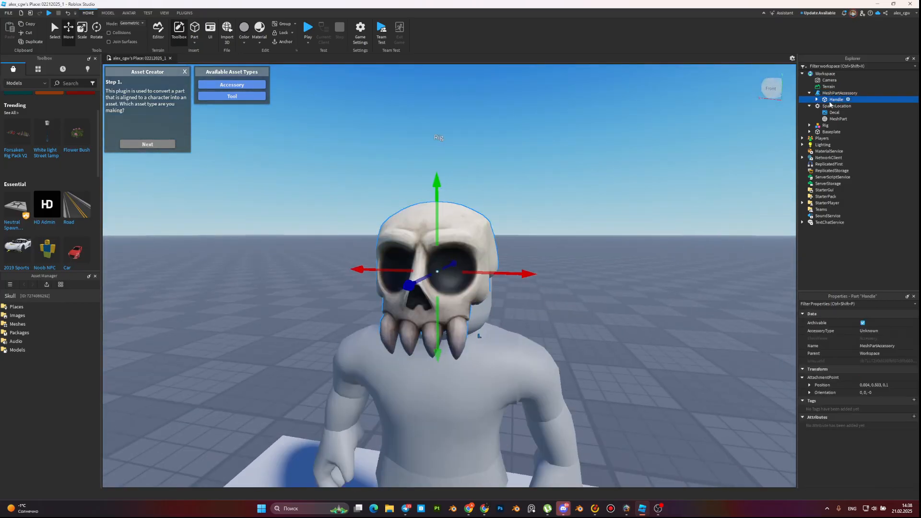
{"action": "right_click", "coordinate": [840, 93]}
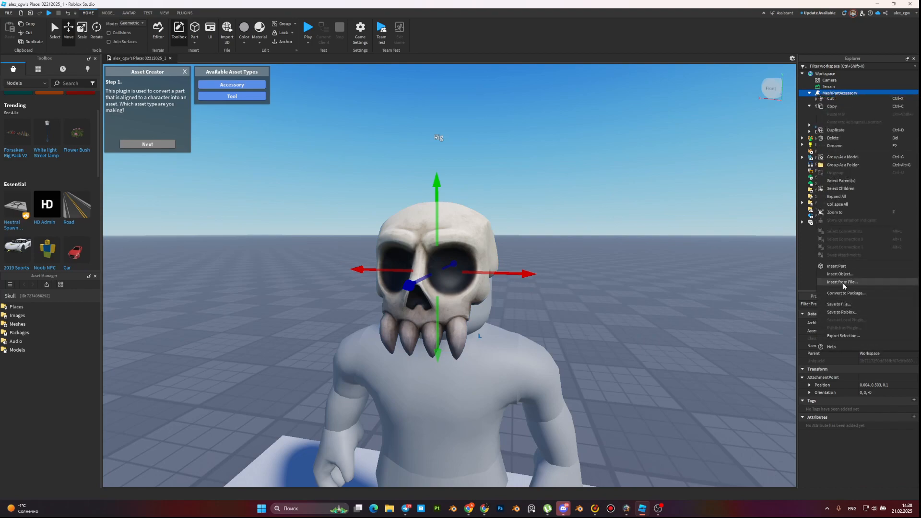
{"action": "mouse_move", "coordinate": [854, 313]}
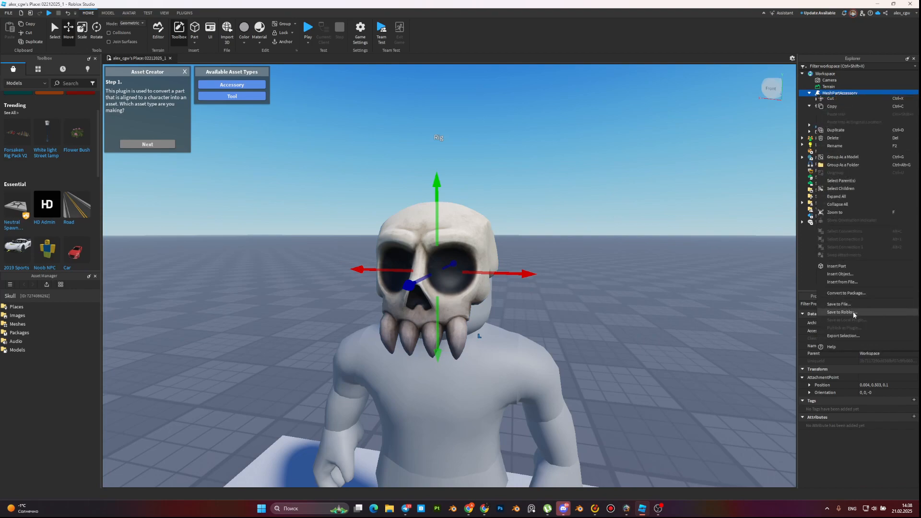
Step: Start Save to Roblox on the MeshPartAccessory, then cancel and discard the form
{"action": "left_click", "coordinate": [841, 312]}
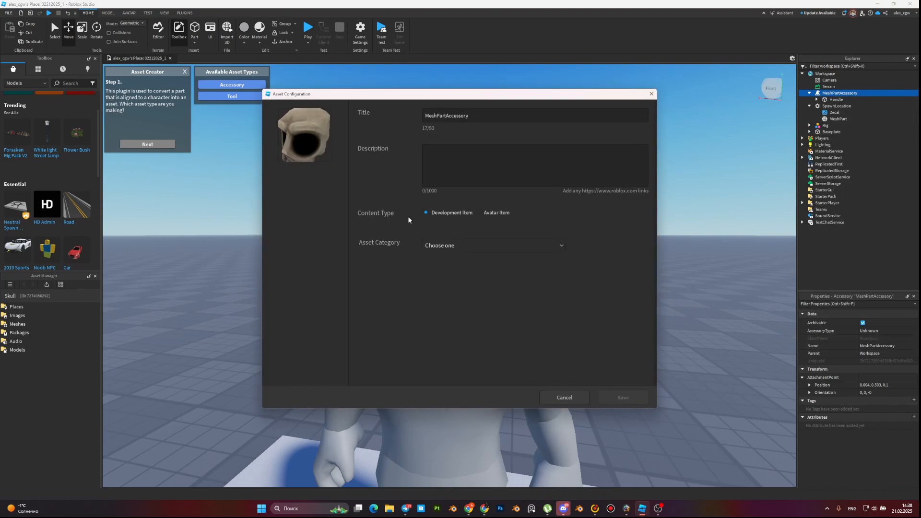
{"action": "left_click", "coordinate": [563, 397]}
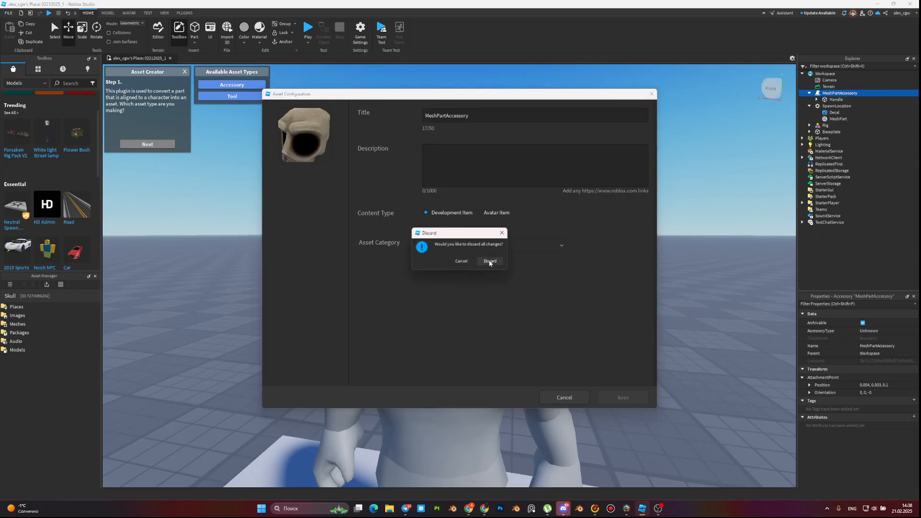
{"action": "left_click", "coordinate": [488, 261]}
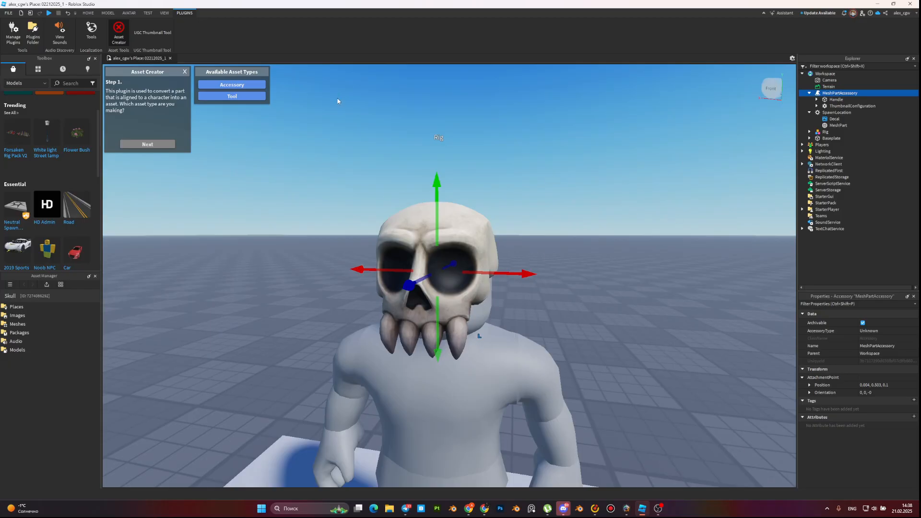
Step: Reopen Save to Roblox, title the item 'Scull Mask' and mark it as an Avatar Item
{"action": "right_click", "coordinate": [840, 93]}
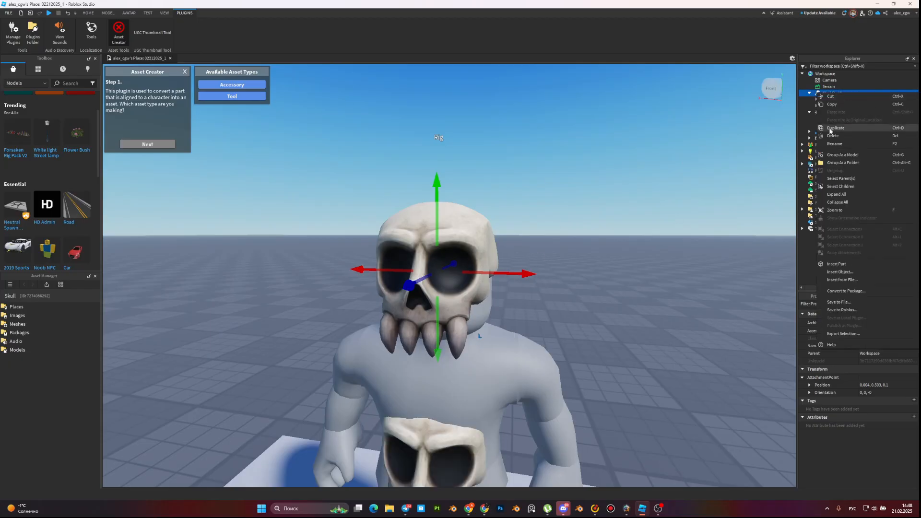
{"action": "left_click", "coordinate": [842, 310]}
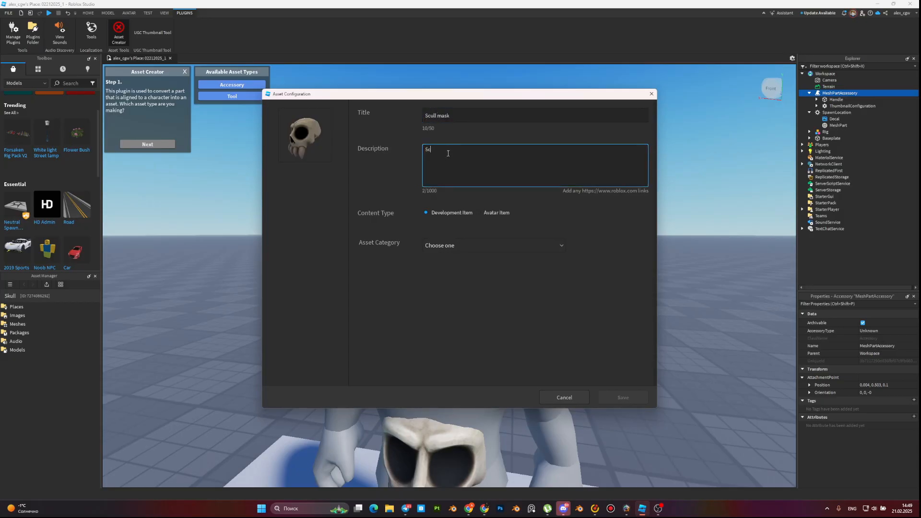
{"action": "type", "text": "Scull Mask"}
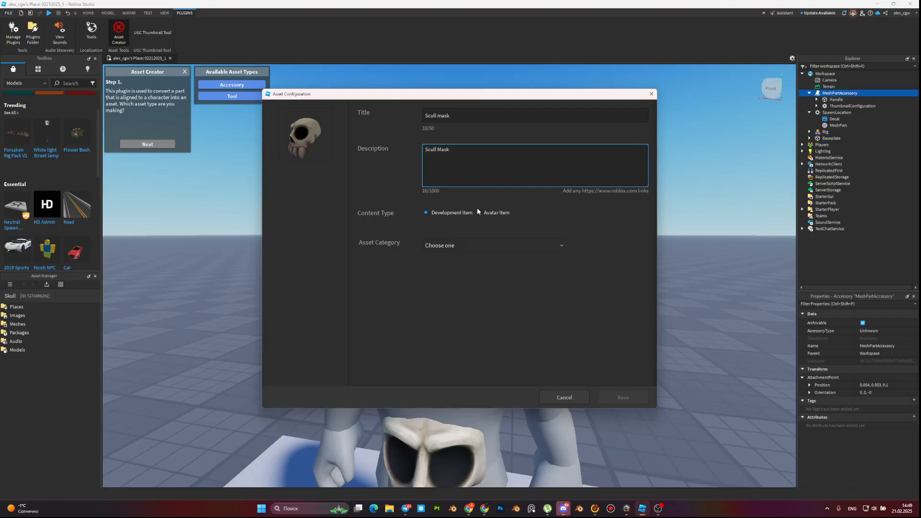
{"action": "left_click", "coordinate": [477, 212]}
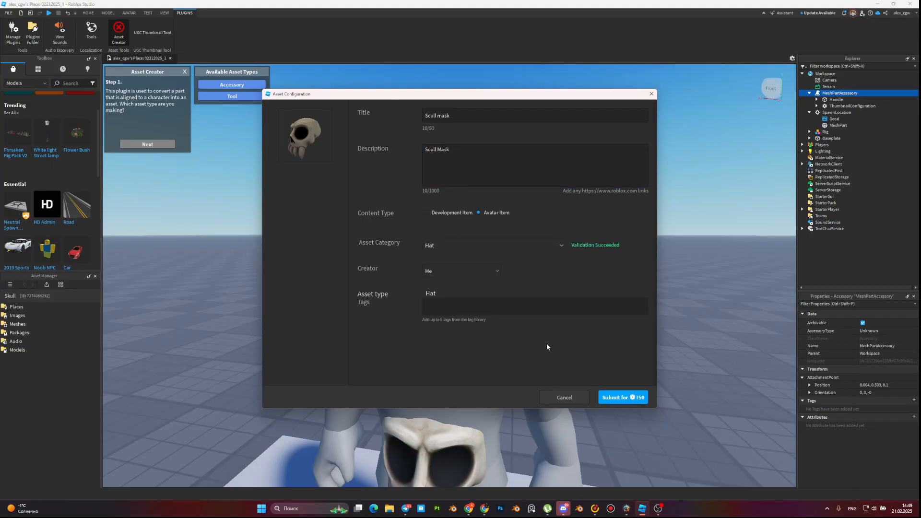
Step: Tag it Mask, Hat and Halloween, submit, then Pay & Submit the fee
{"action": "left_click", "coordinate": [534, 306]}
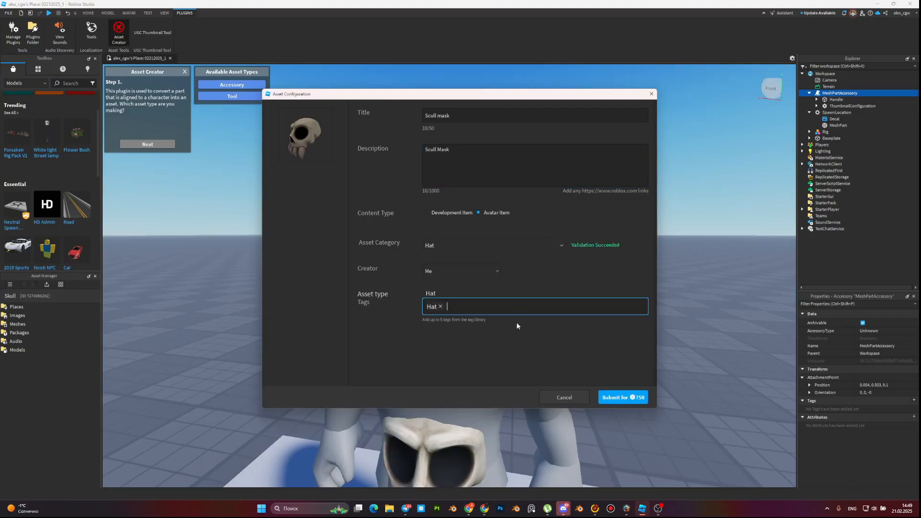
{"action": "type", "text": "Mask ×"}
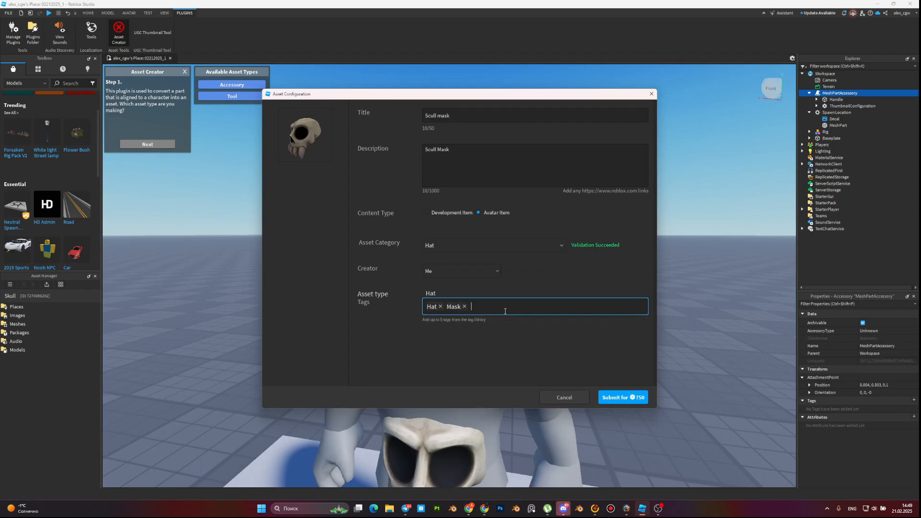
{"action": "left_click", "coordinate": [621, 398]}
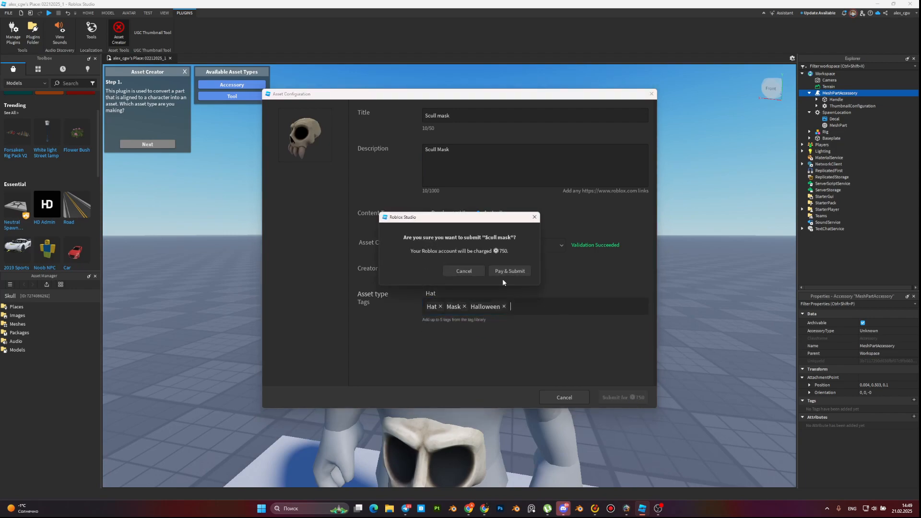
{"action": "left_click", "coordinate": [508, 271]}
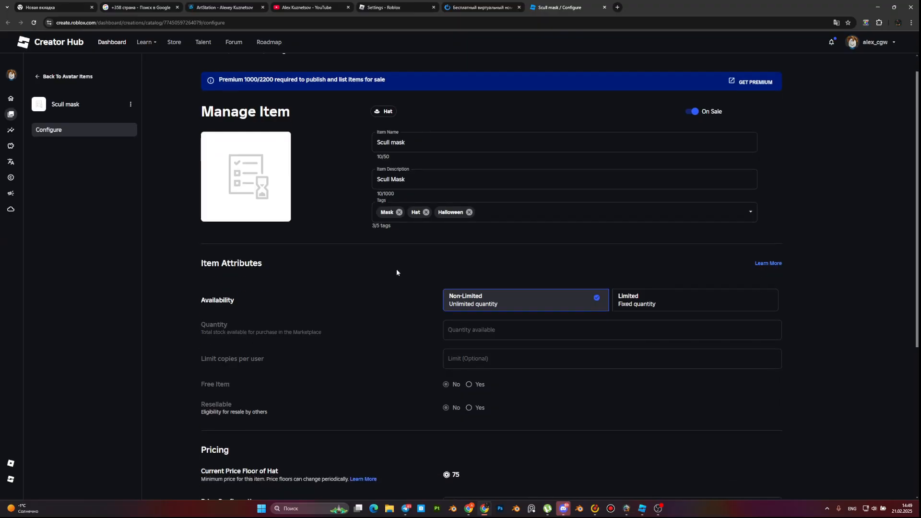
Step: Scroll through the Scull mask hat's Manage Item page on Creator Hub
{"action": "scroll", "scroll_direction": "up", "scroll_amount": 3}
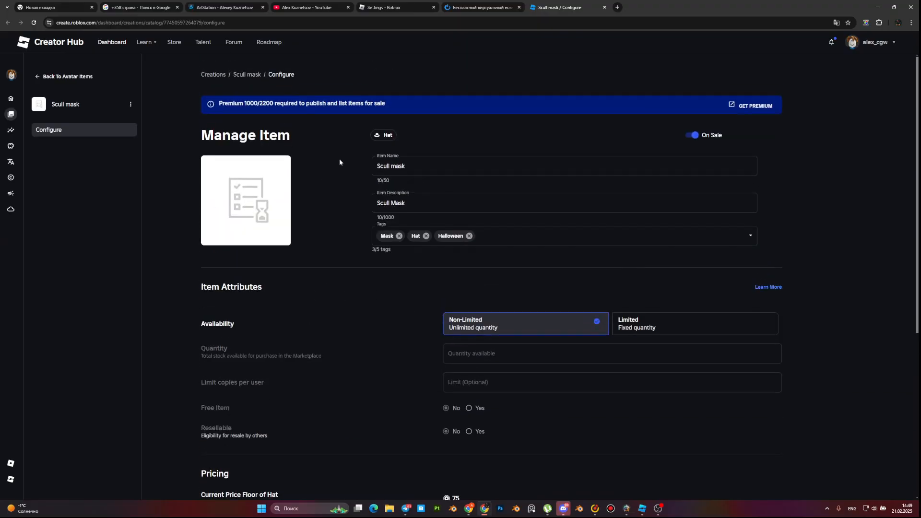